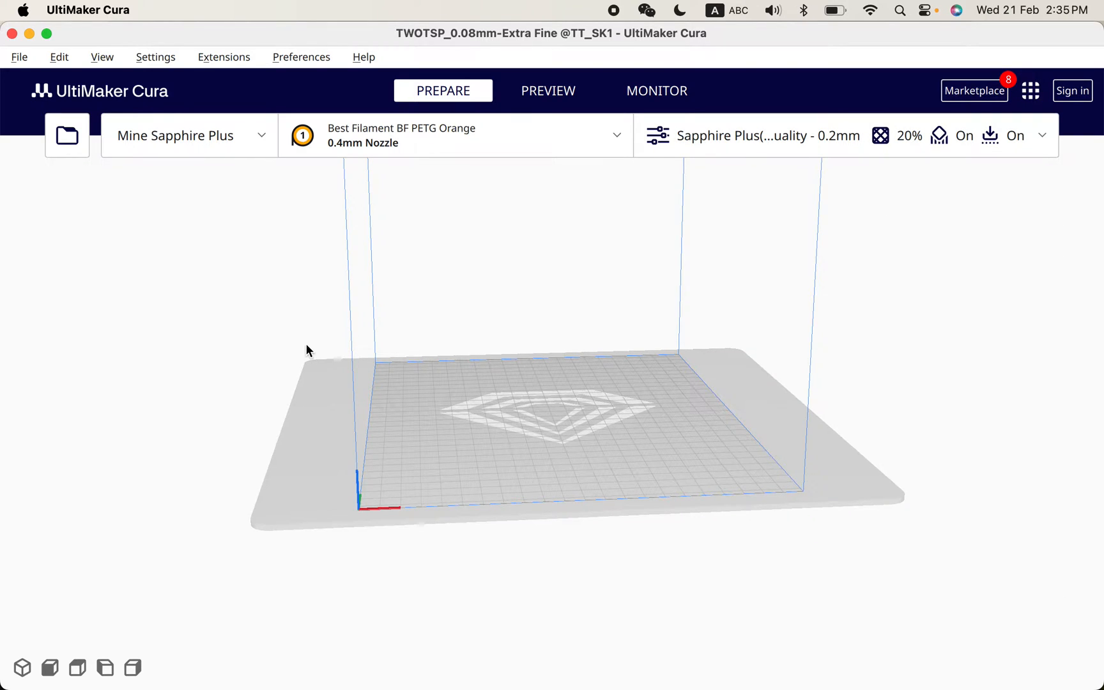
{"action": "mouse_move", "coordinate": [305, 316]}
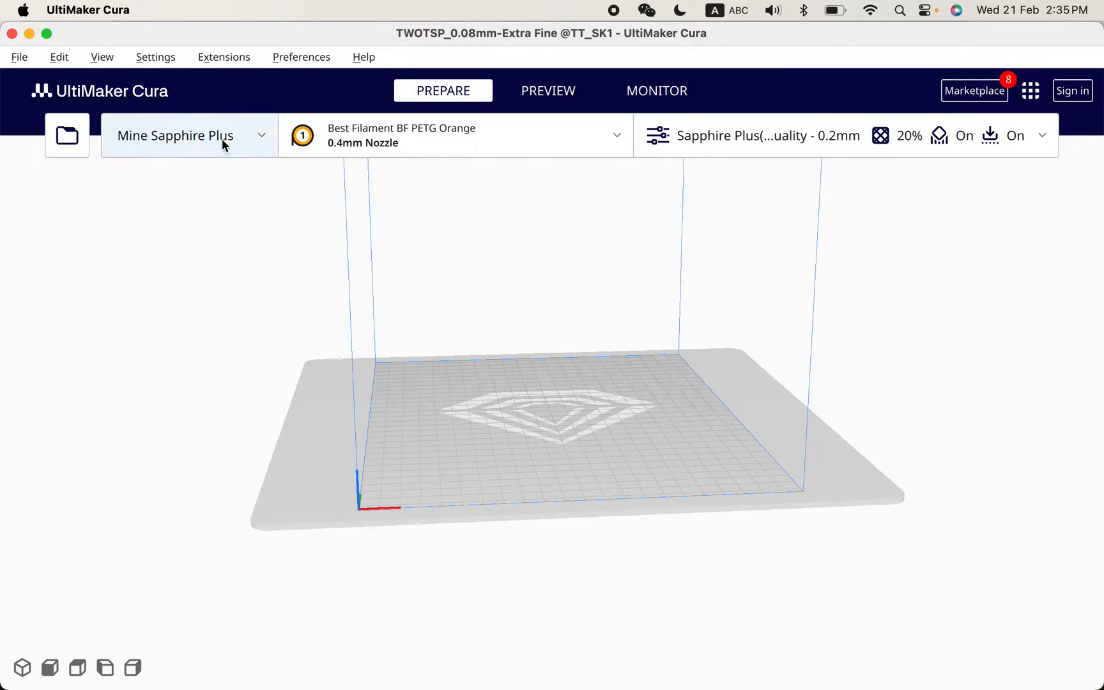
- Start adding a new printer from the printer selector dropdown
{"action": "left_click", "coordinate": [189, 135]}
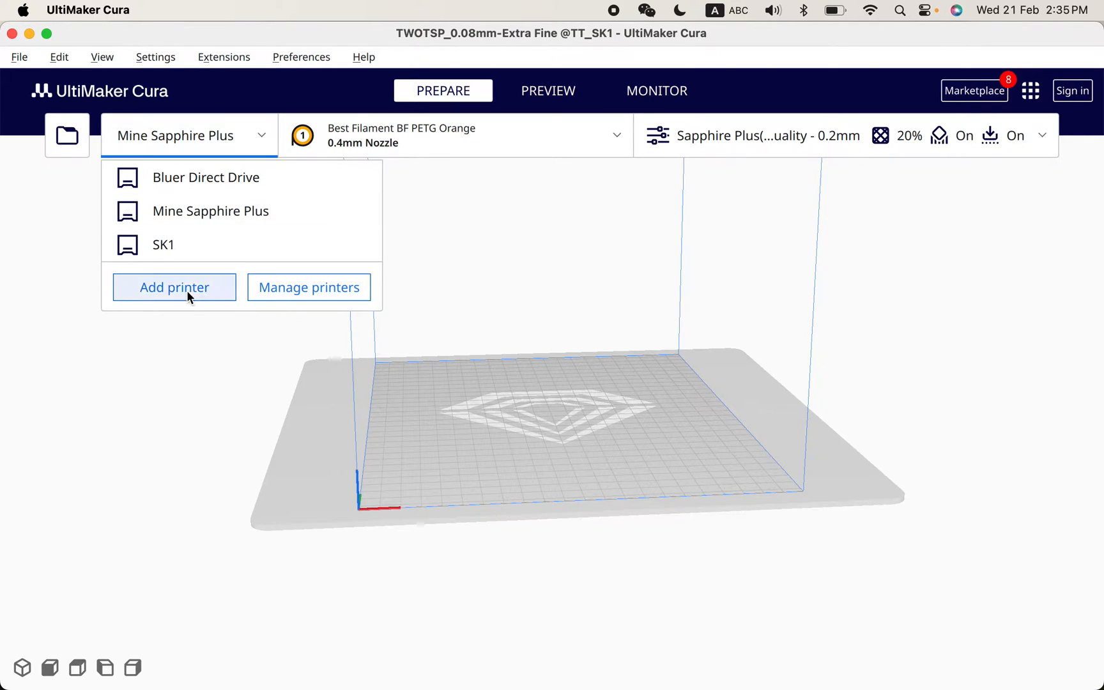
{"action": "left_click", "coordinate": [174, 287]}
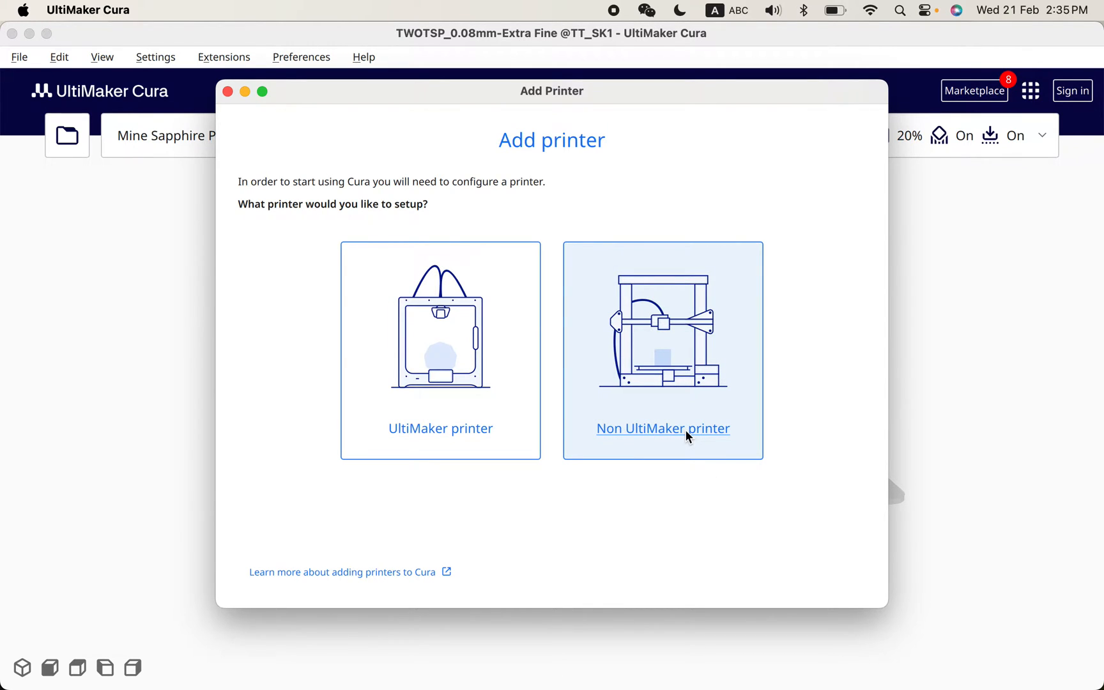
- Pick the non-UltiMaker Two Trees Sapphire Pro and name it 'Two Tree SK1'
{"action": "left_click", "coordinate": [662, 428]}
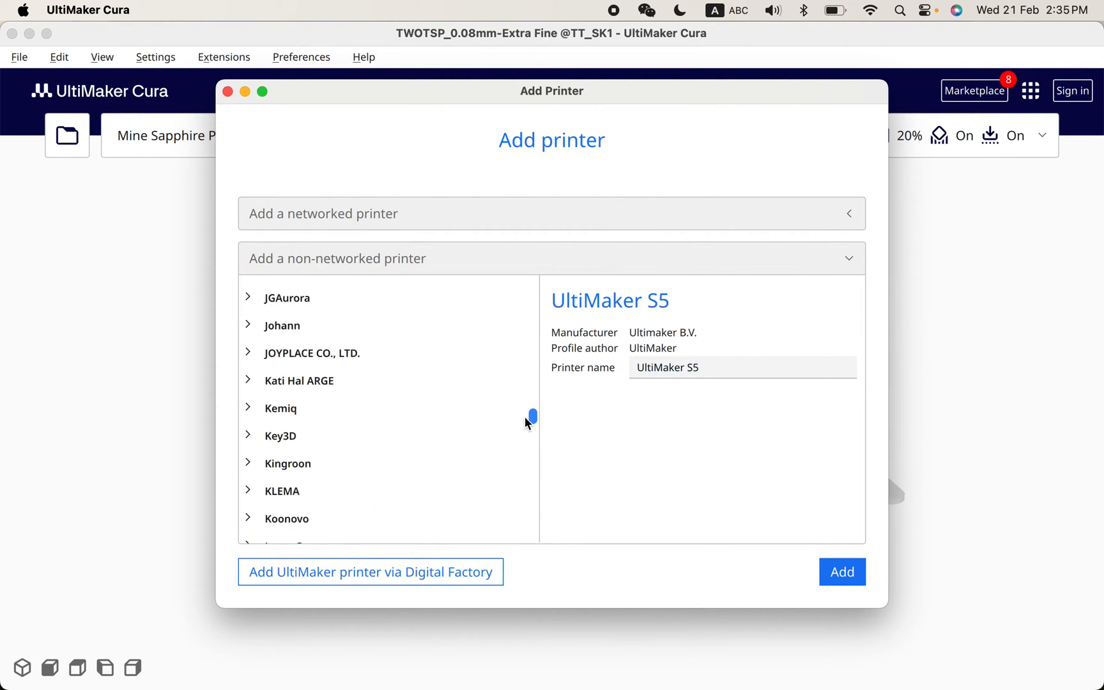
{"action": "left_click_drag", "start_coordinate": [532, 415], "coordinate": [532, 502]}
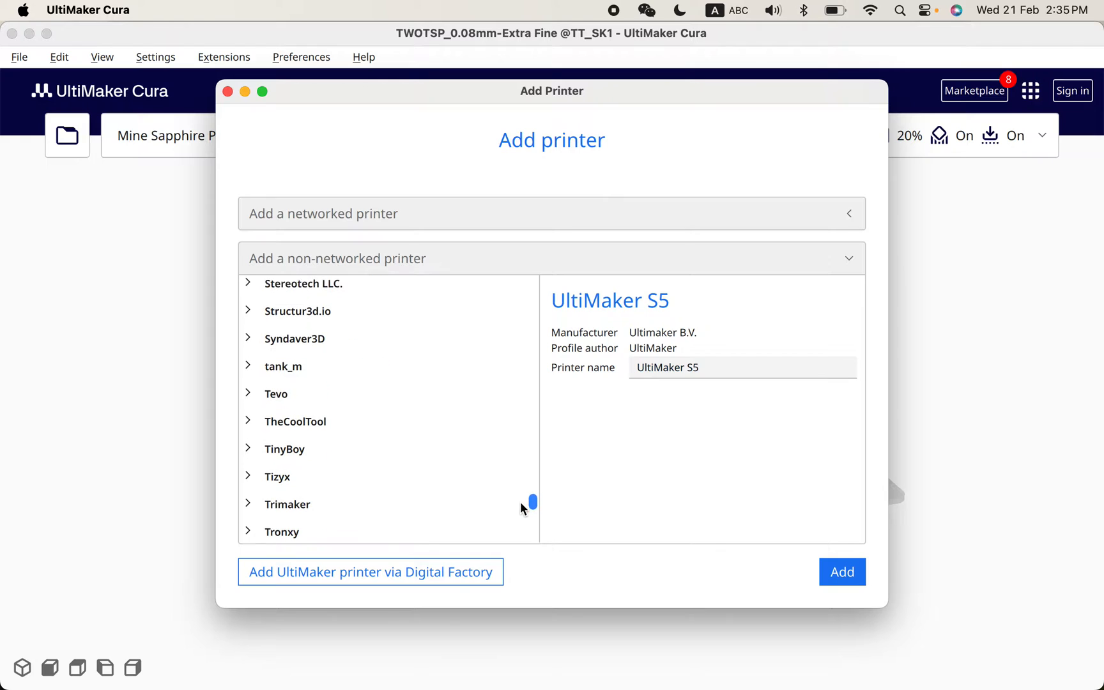
{"action": "scroll", "scroll_direction": "down", "scroll_amount": 3}
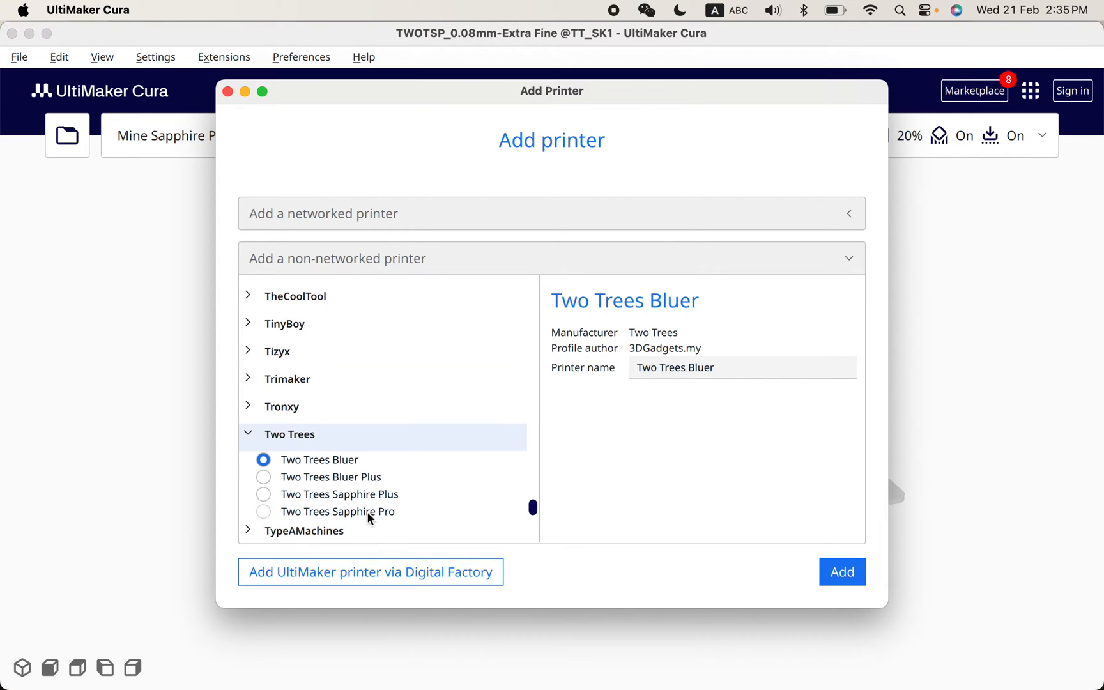
{"action": "left_click", "coordinate": [263, 511]}
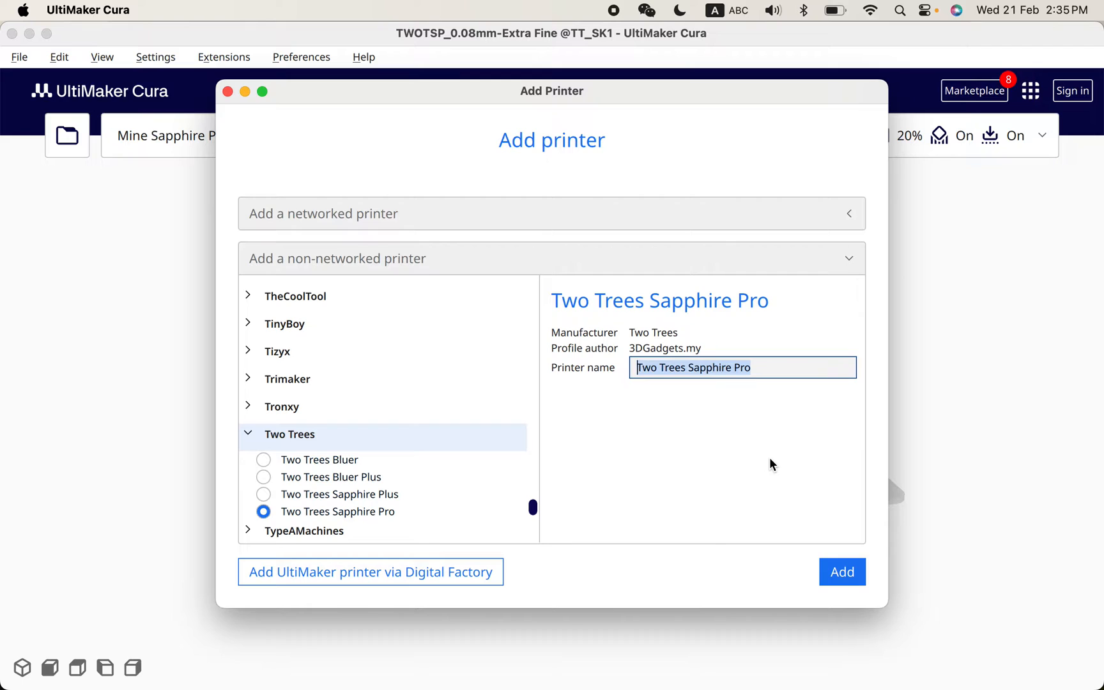
{"action": "type", "text": "Two Tree SK"}
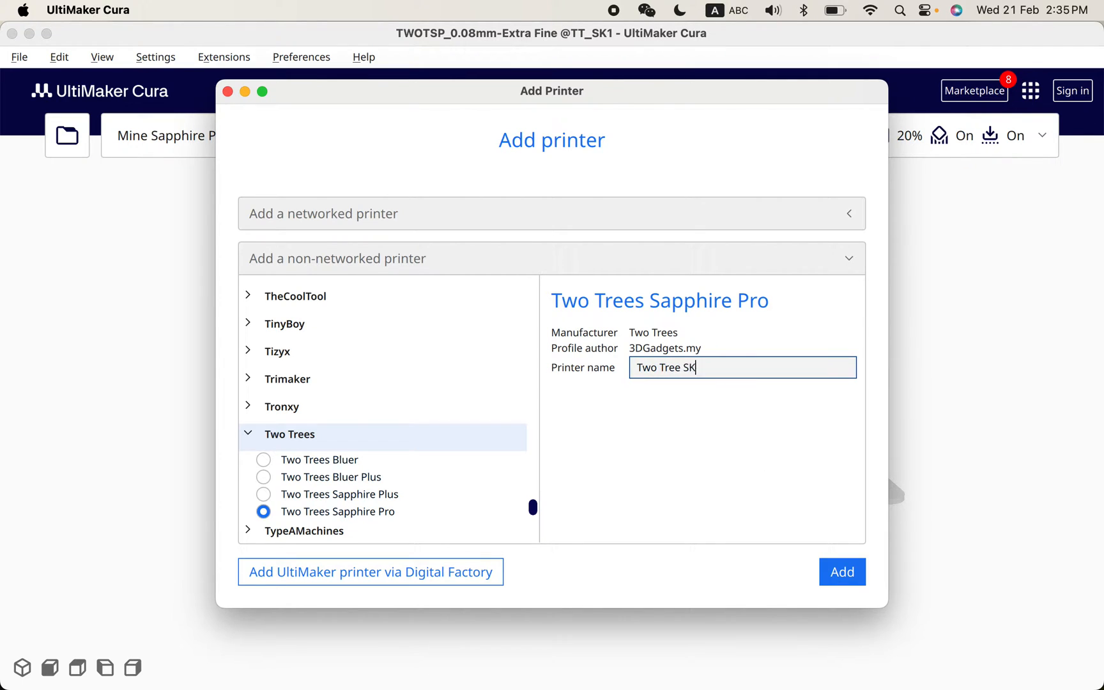
{"action": "type", "text": "1"}
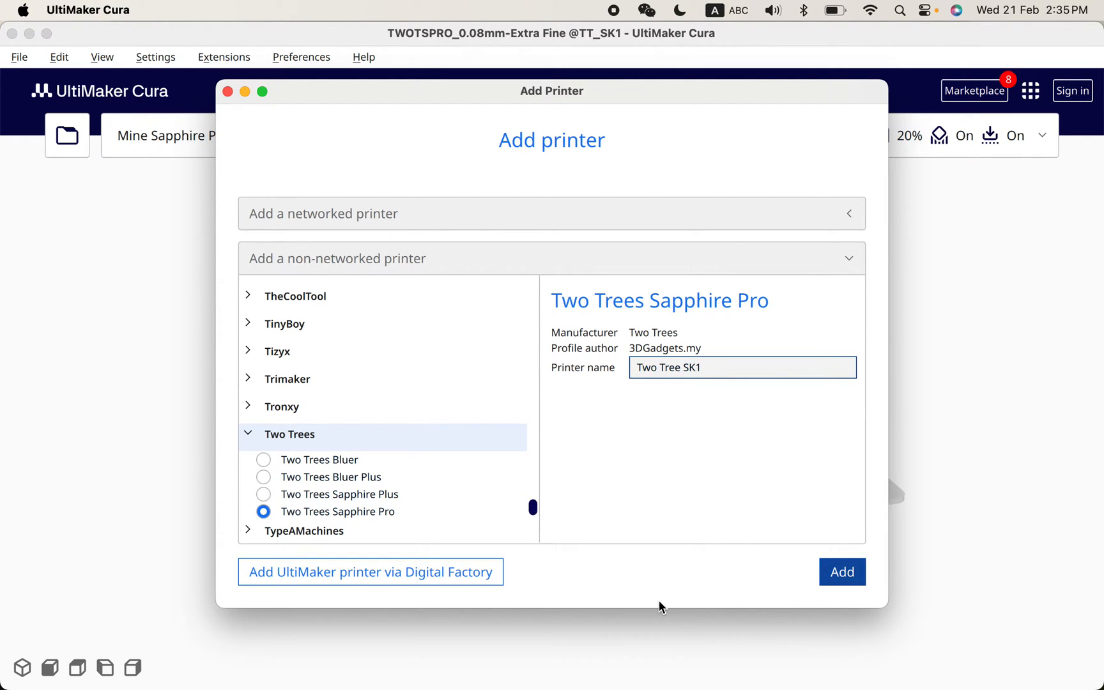
- Add the printer with a 256 mm Z height and paste in the SK1 start/end G-code
{"action": "left_click", "coordinate": [842, 572]}
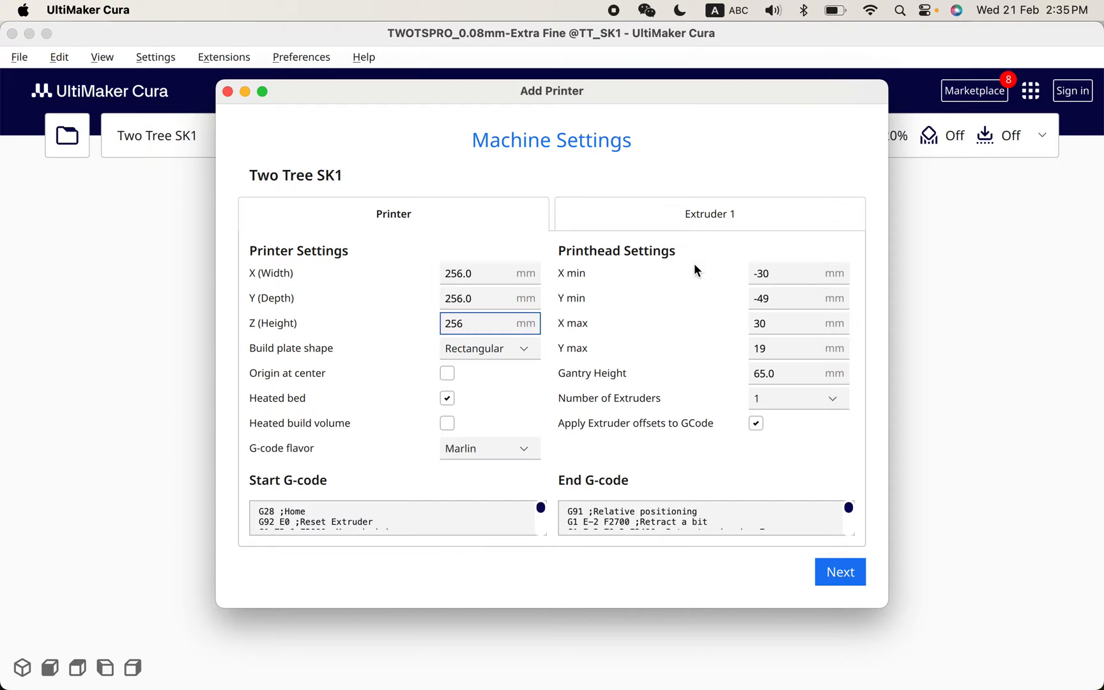
{"action": "left_click", "coordinate": [791, 299]}
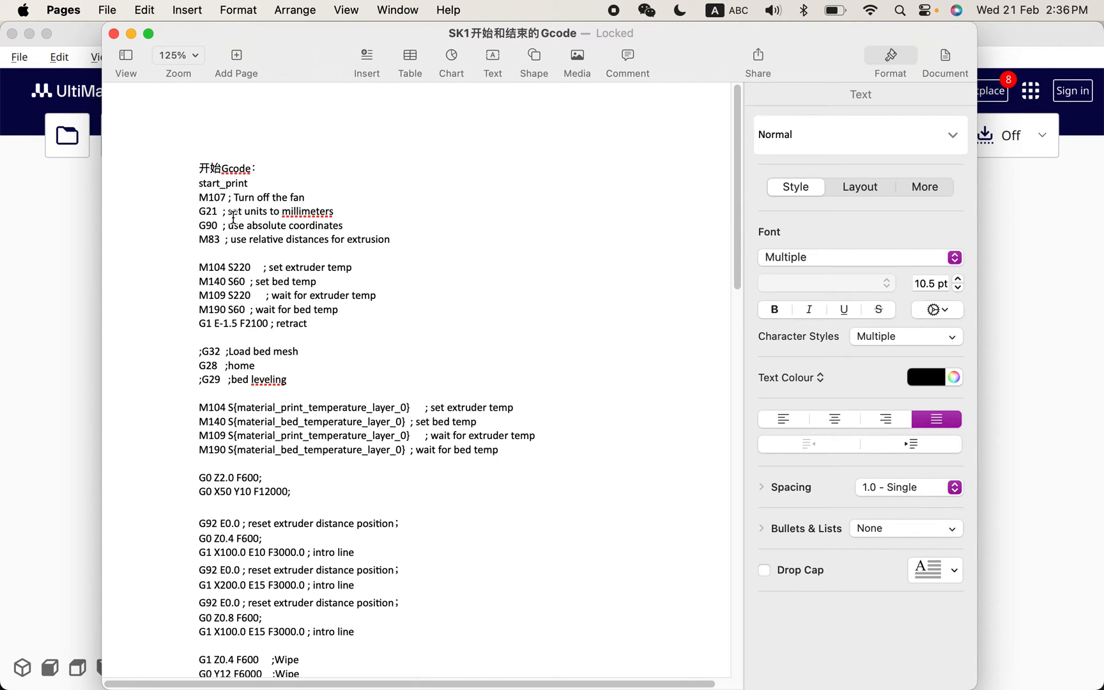
{"action": "left_click_drag", "start_coordinate": [199, 197], "coordinate": [340, 323]}
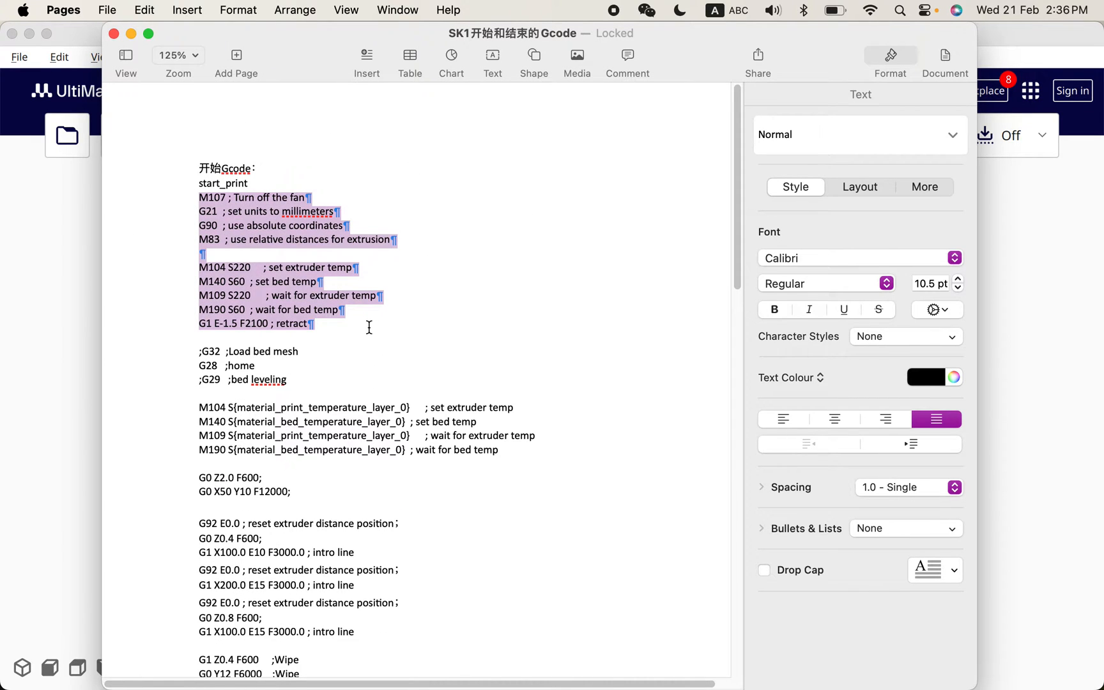
{"action": "scroll", "scroll_direction": "down", "scroll_amount": 3}
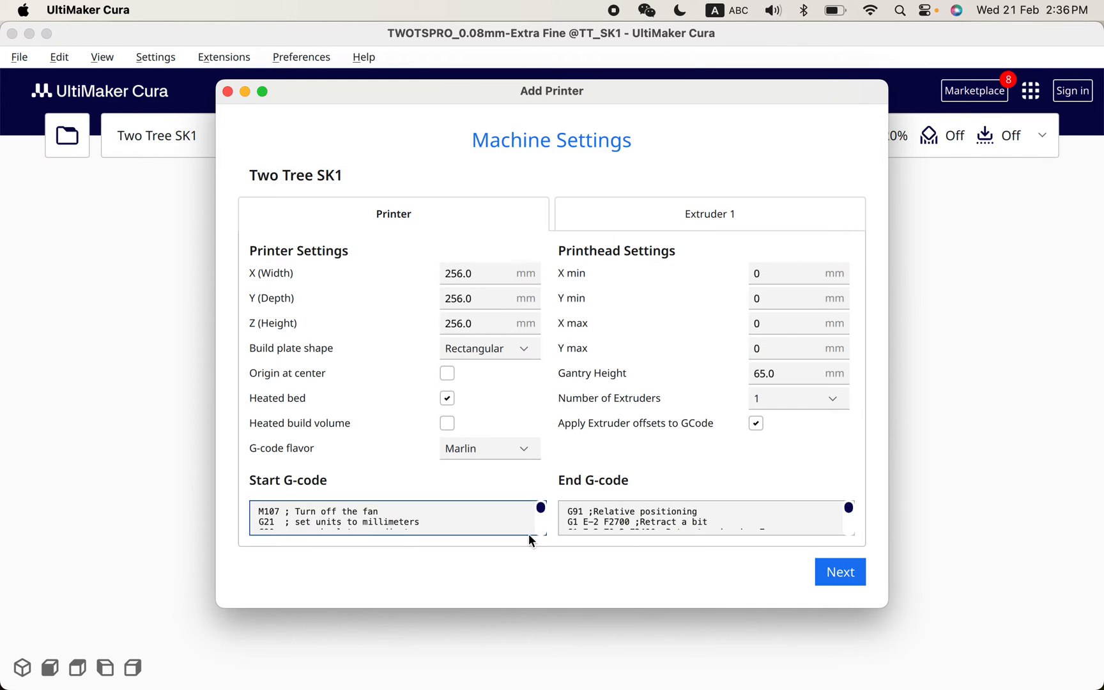
{"action": "left_click", "coordinate": [552, 660]}
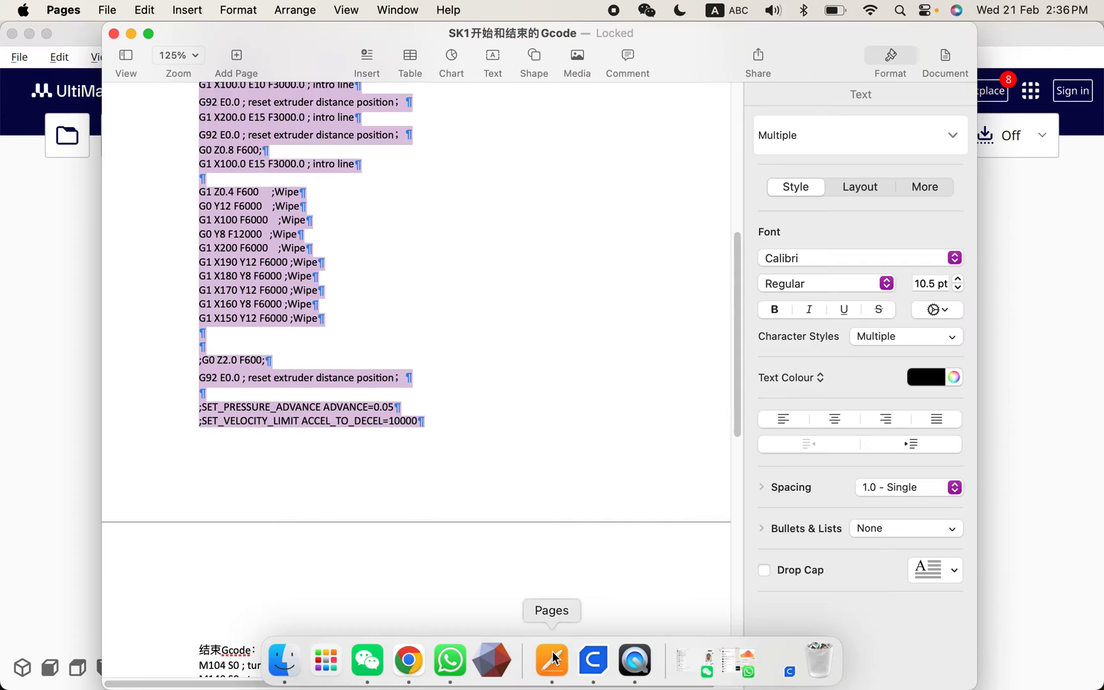
{"action": "scroll", "scroll_direction": "down", "scroll_amount": 3}
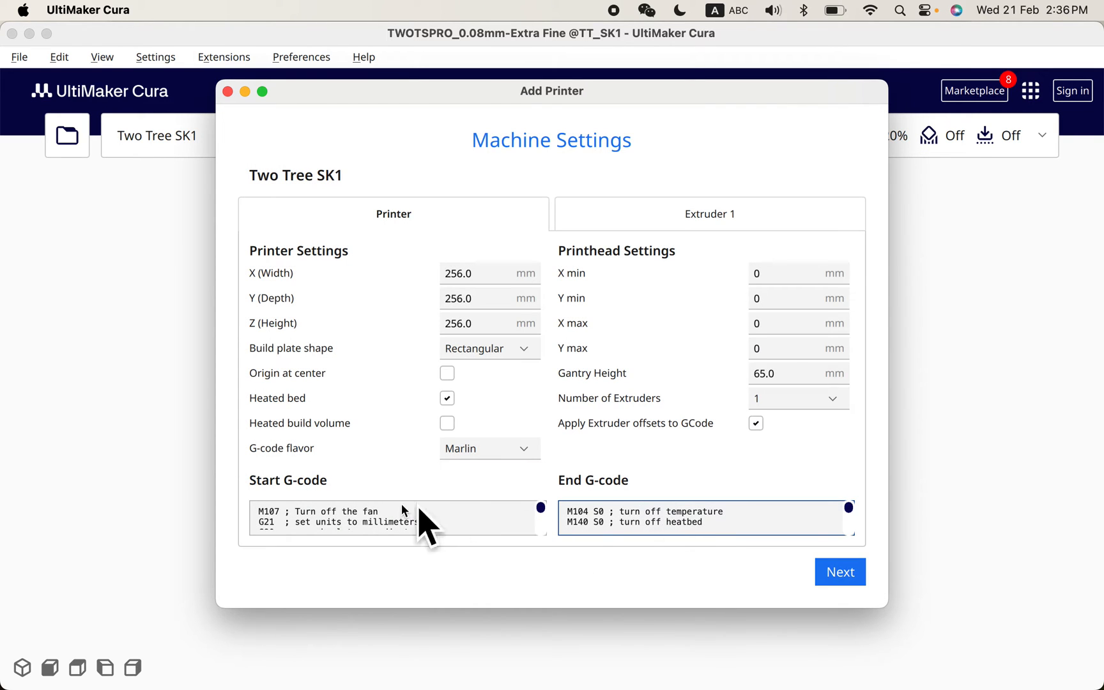
{"action": "mouse_move", "coordinate": [748, 526]}
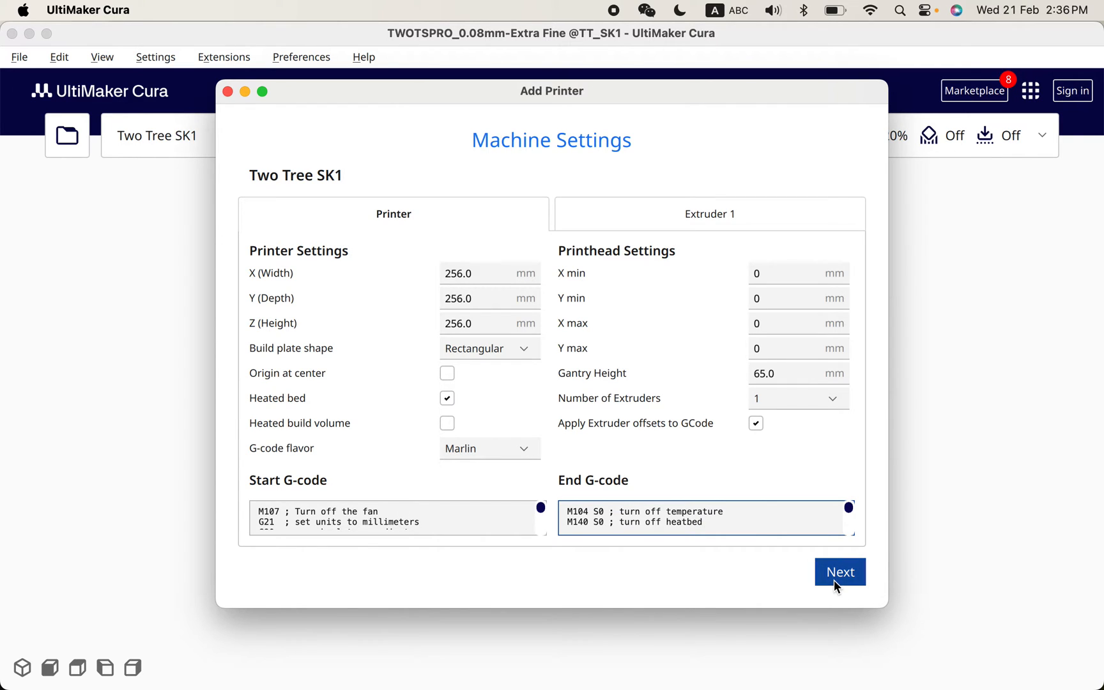
- Finish machine settings, browse Cura config > SK1 - Cura config-20231030 in Finder, return to Cura
{"action": "left_click", "coordinate": [840, 572]}
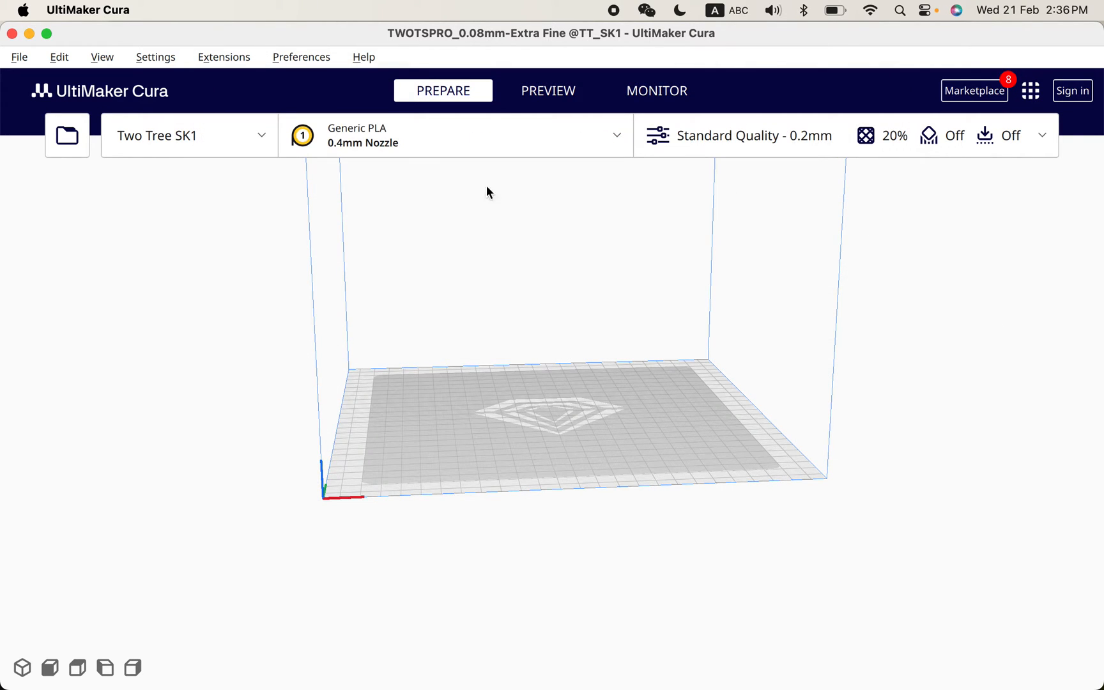
{"action": "mouse_move", "coordinate": [548, 638]}
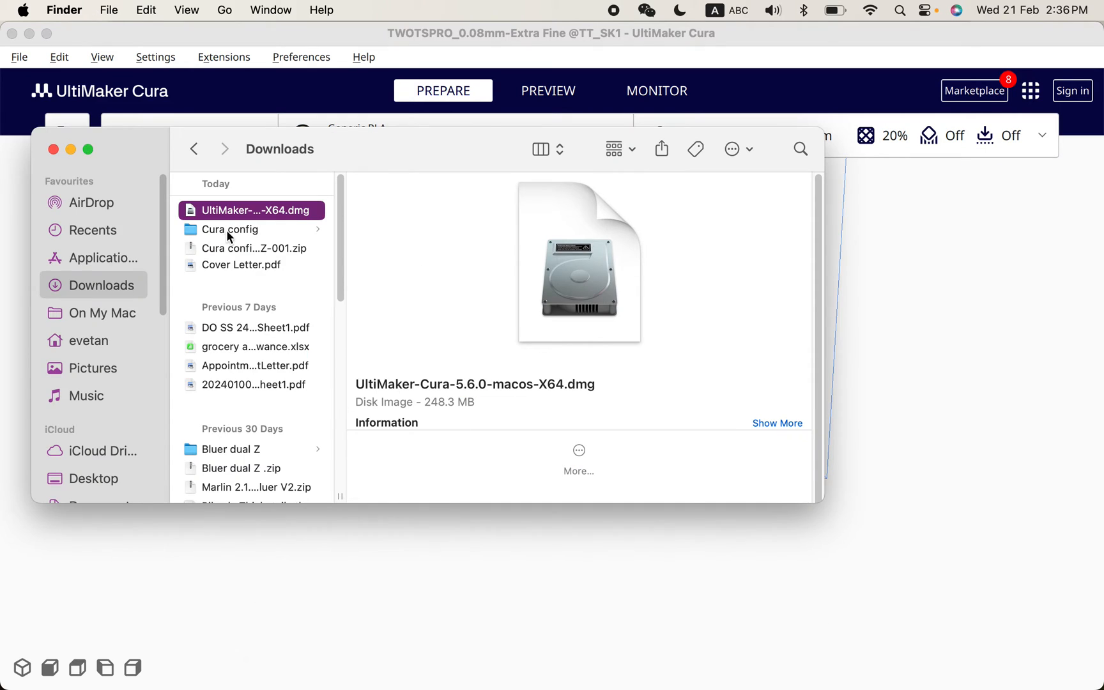
{"action": "left_click", "coordinate": [229, 229]}
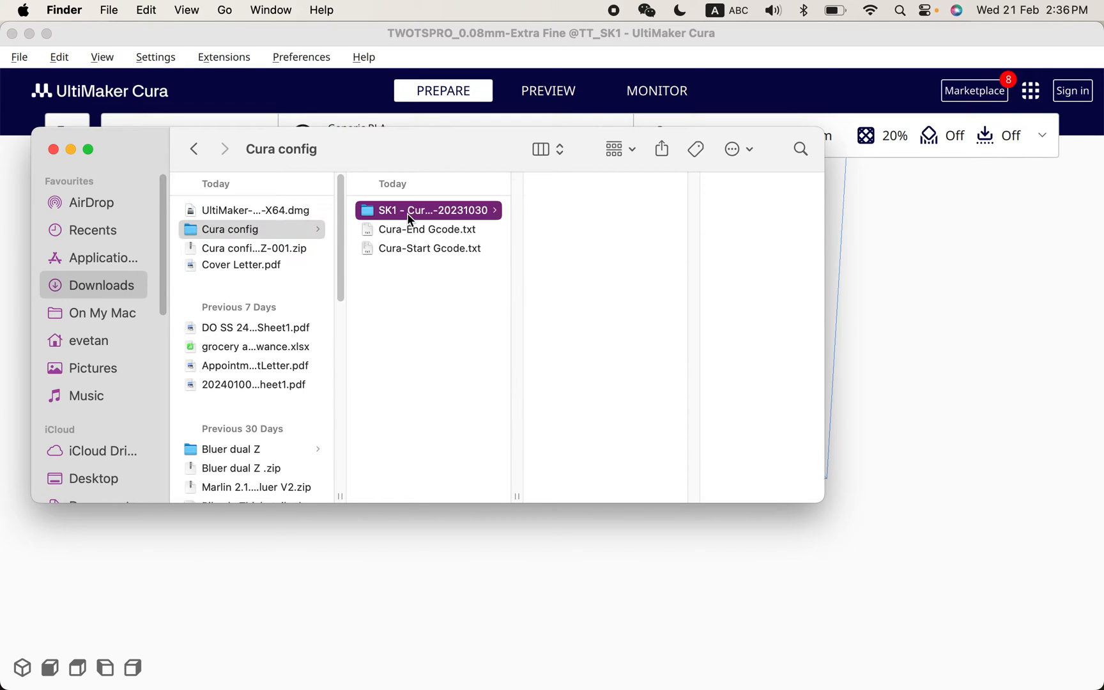
{"action": "left_click", "coordinate": [429, 210]}
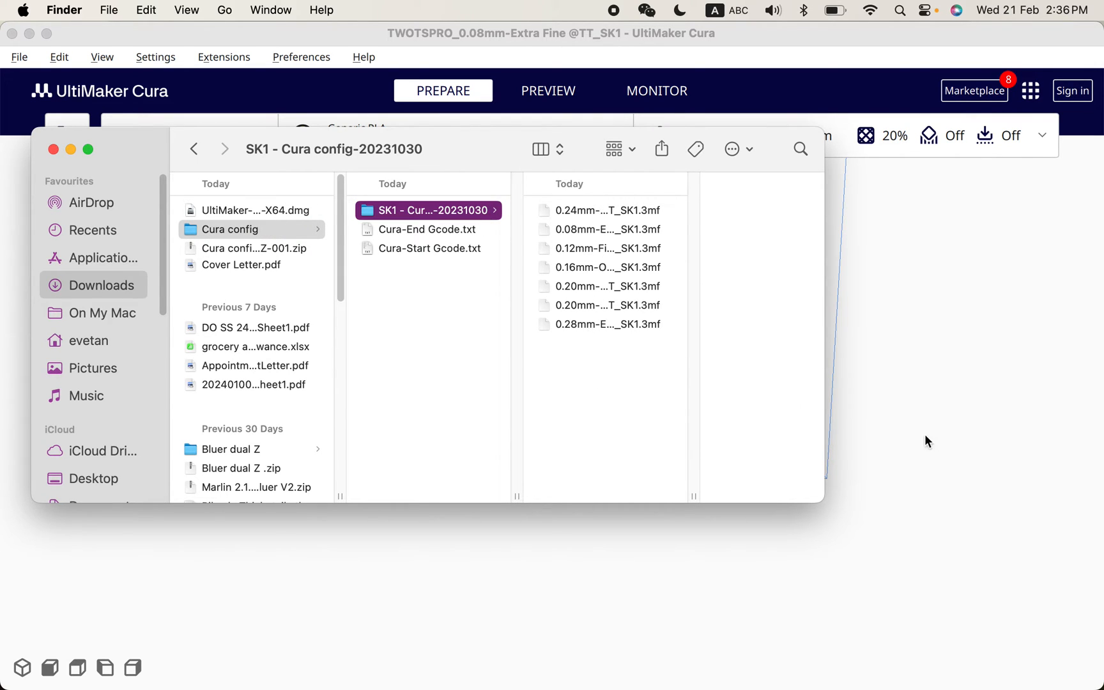
{"action": "left_click", "coordinate": [48, 149]}
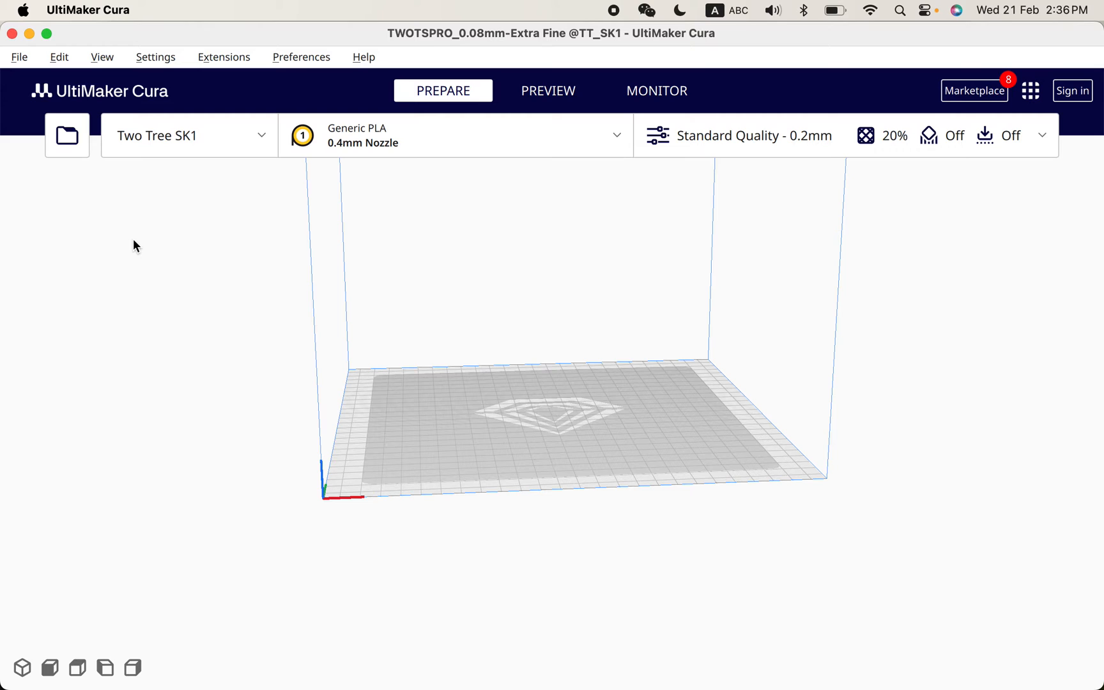
{"action": "left_click", "coordinate": [66, 135]}
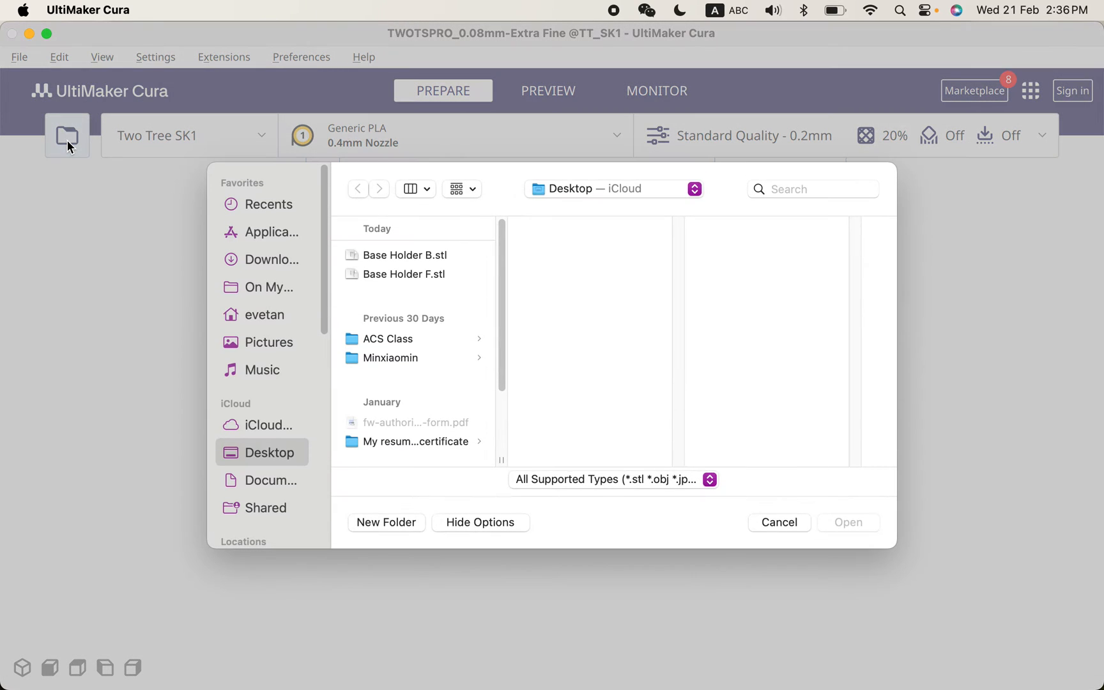
{"action": "left_click", "coordinate": [271, 259]}
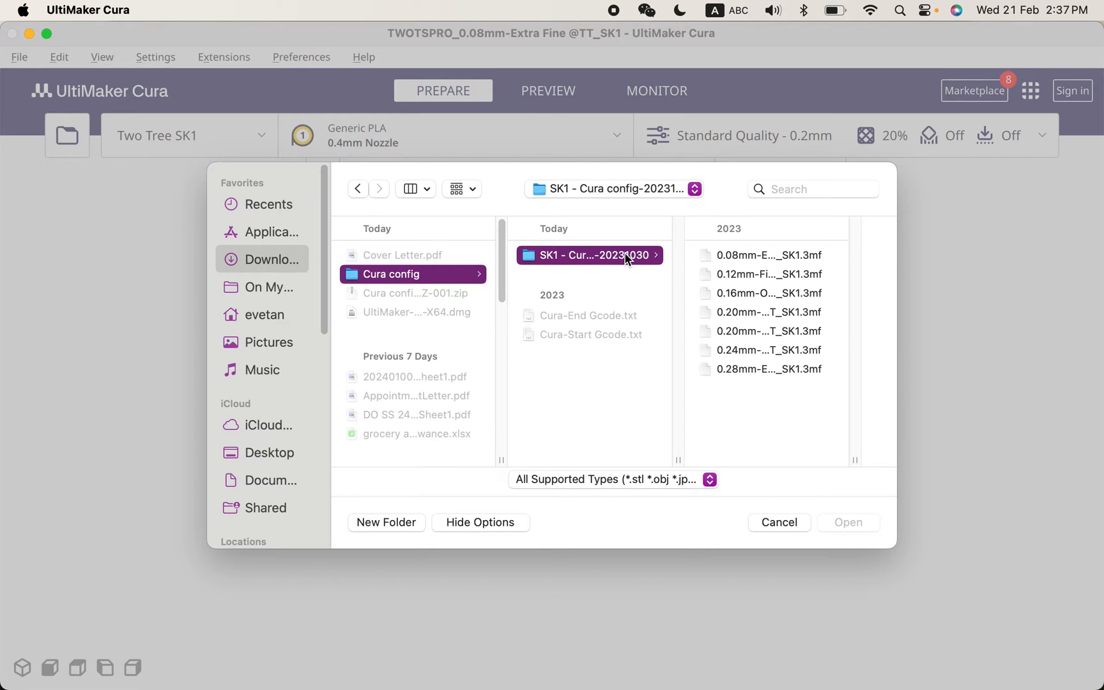
{"action": "double_click", "coordinate": [768, 254]}
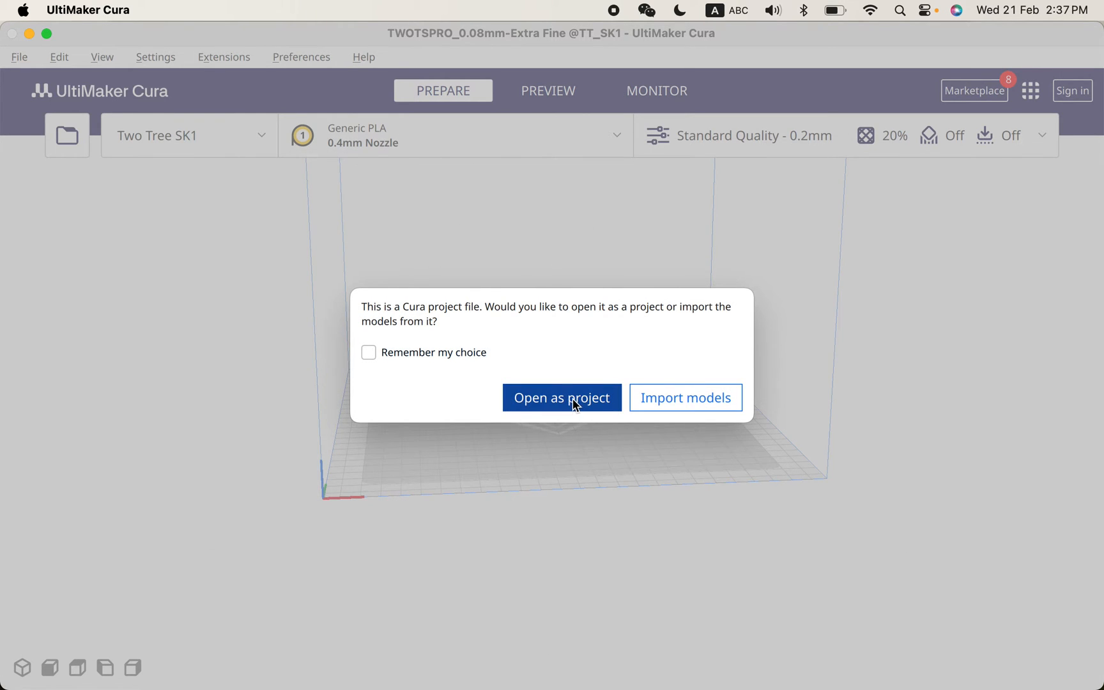
{"action": "left_click", "coordinate": [561, 398]}
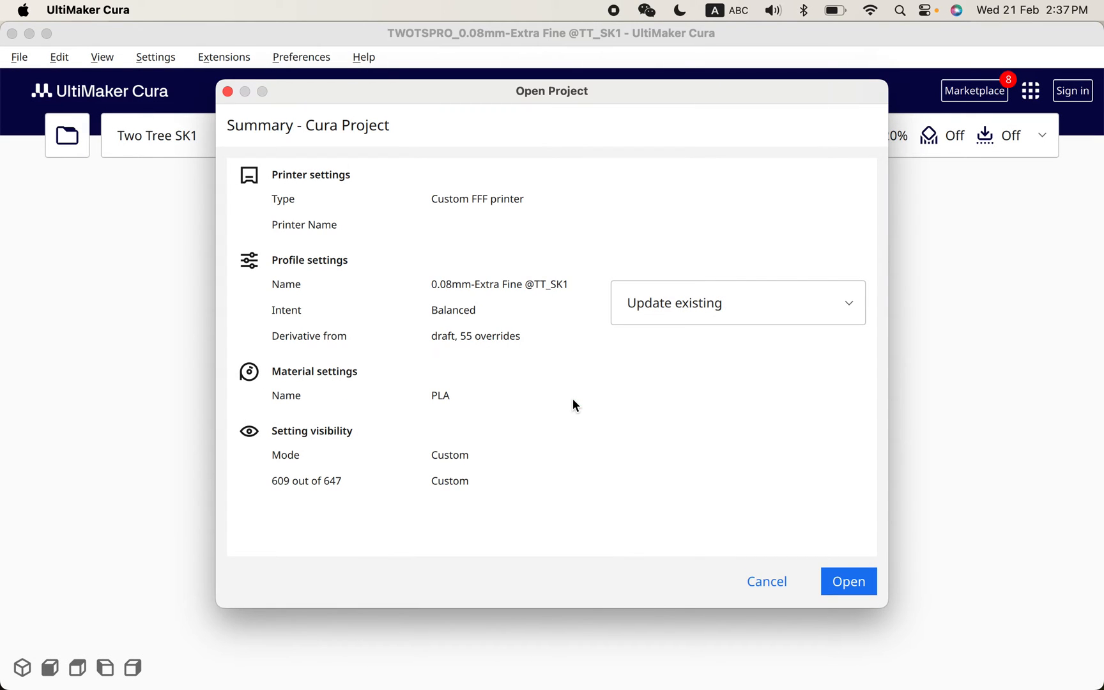
{"action": "left_click", "coordinate": [849, 581]}
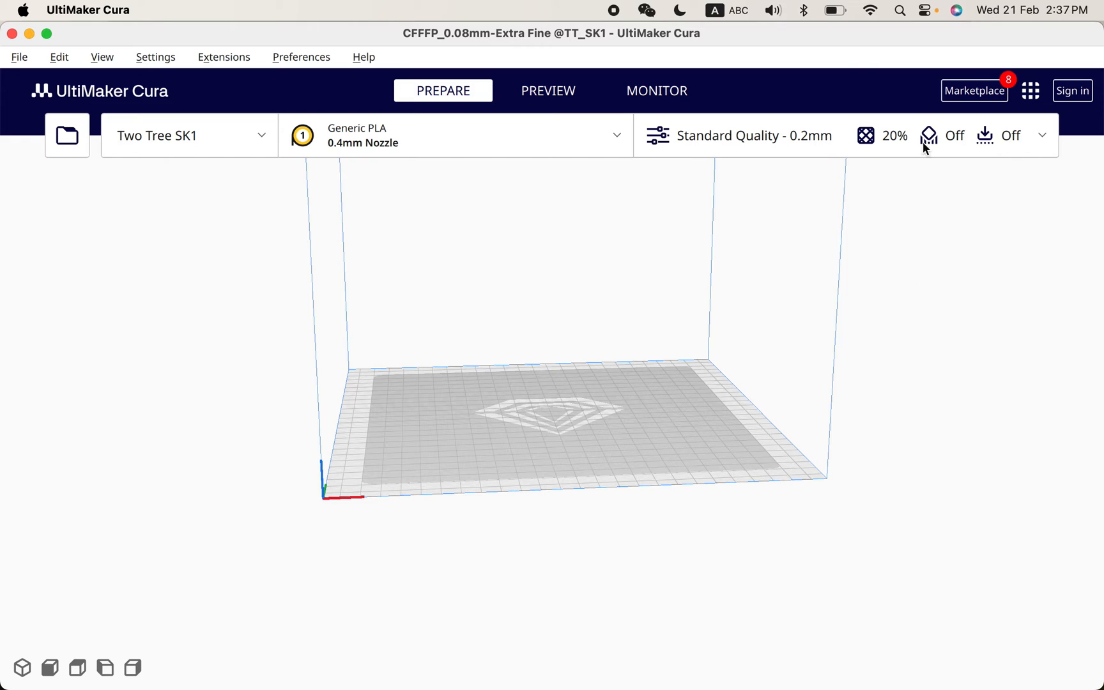
{"action": "mouse_move", "coordinate": [732, 123]}
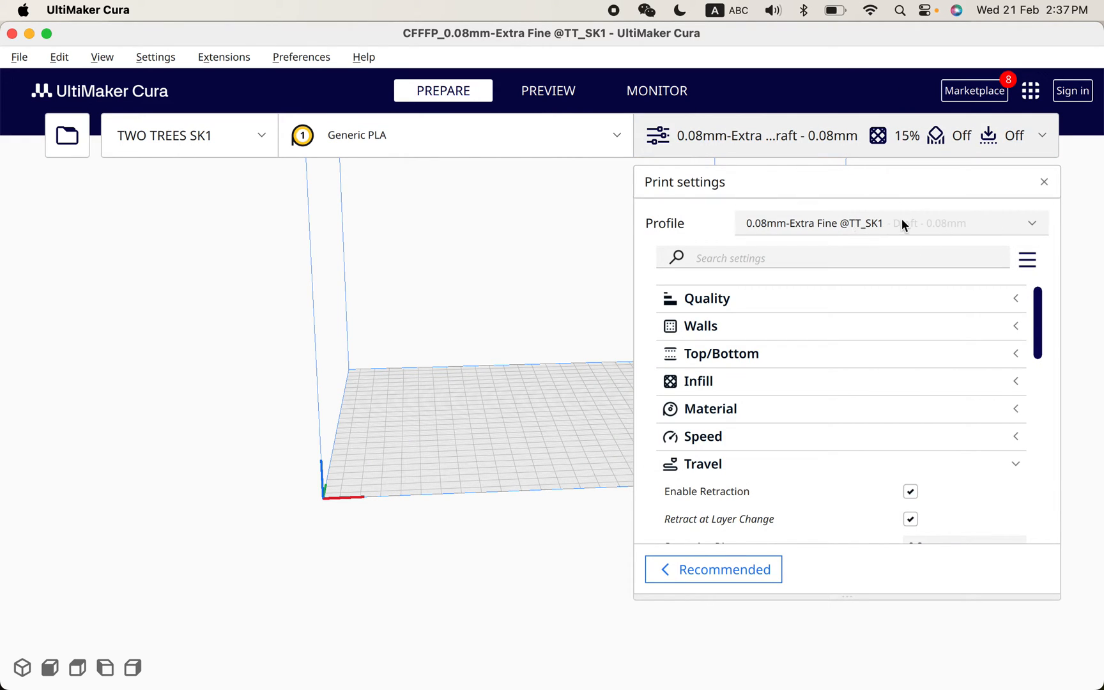
{"action": "left_click", "coordinate": [714, 569]}
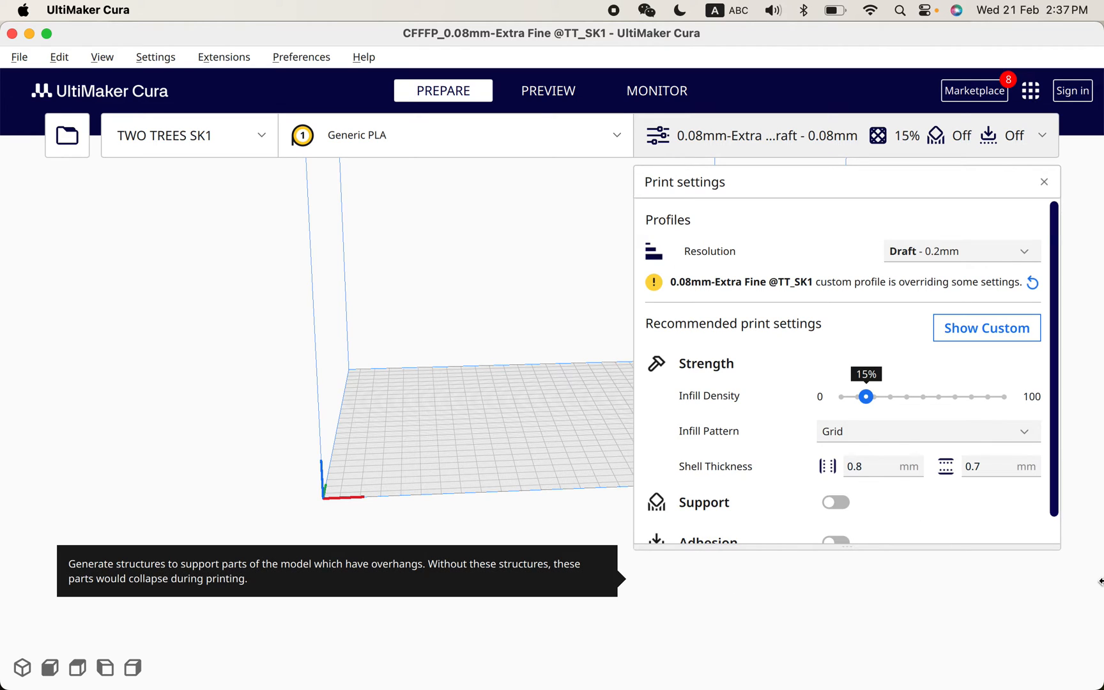
{"action": "mouse_move", "coordinate": [838, 231]}
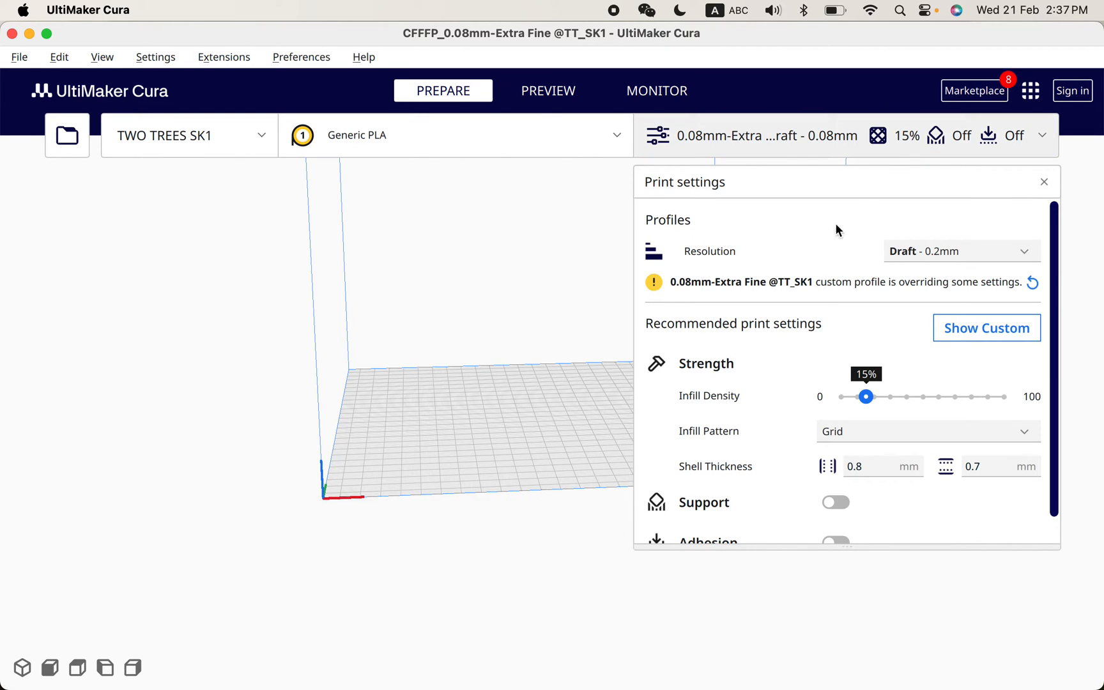
{"action": "left_click", "coordinate": [987, 327]}
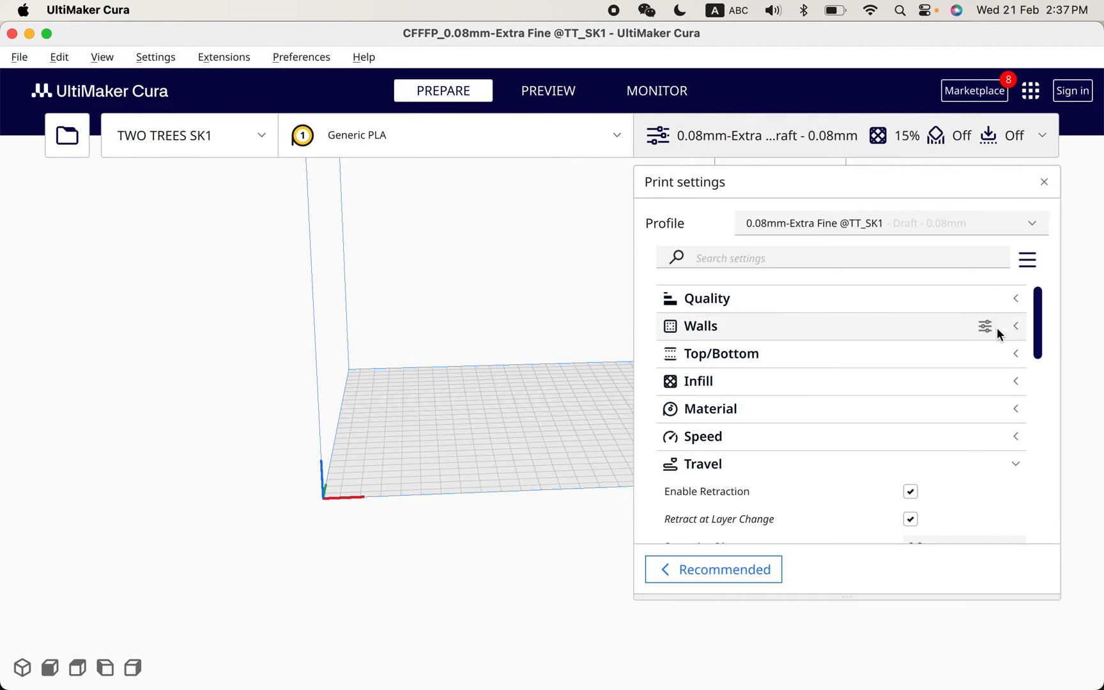
{"action": "left_click", "coordinate": [1033, 223]}
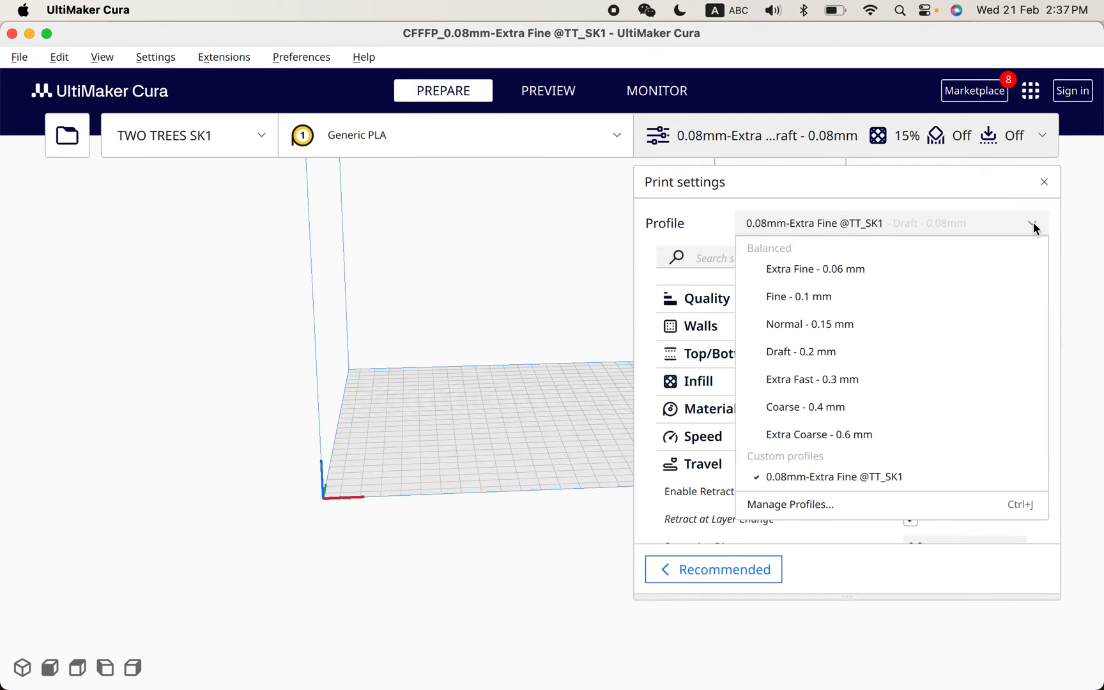
{"action": "mouse_move", "coordinate": [200, 335]}
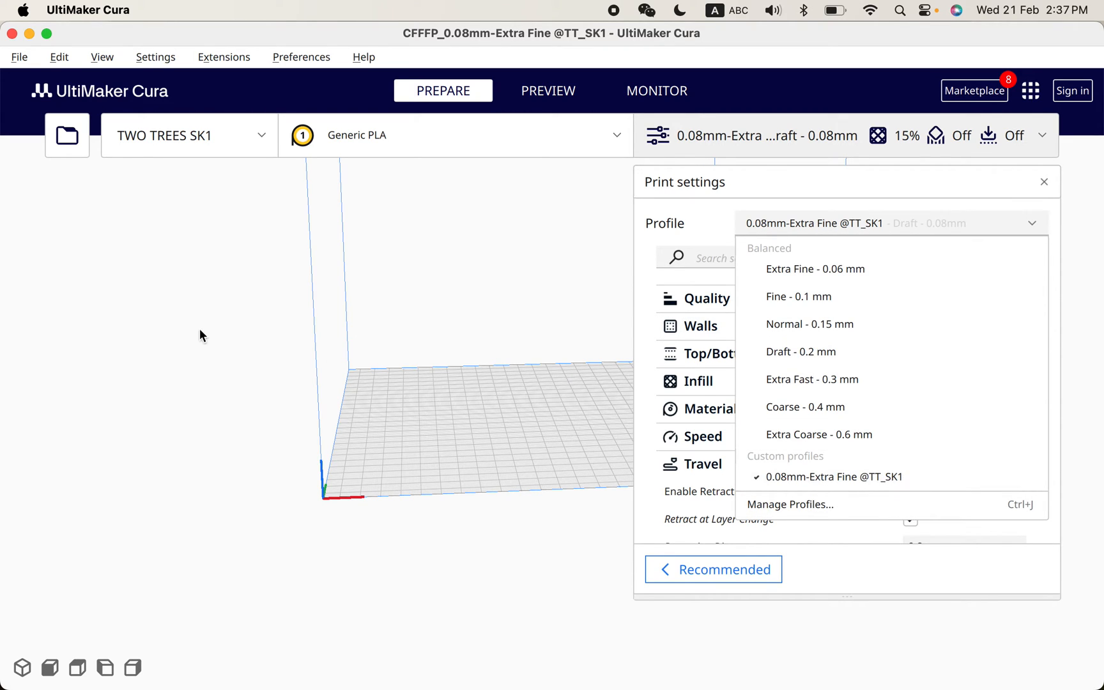
{"action": "mouse_move", "coordinate": [814, 488]}
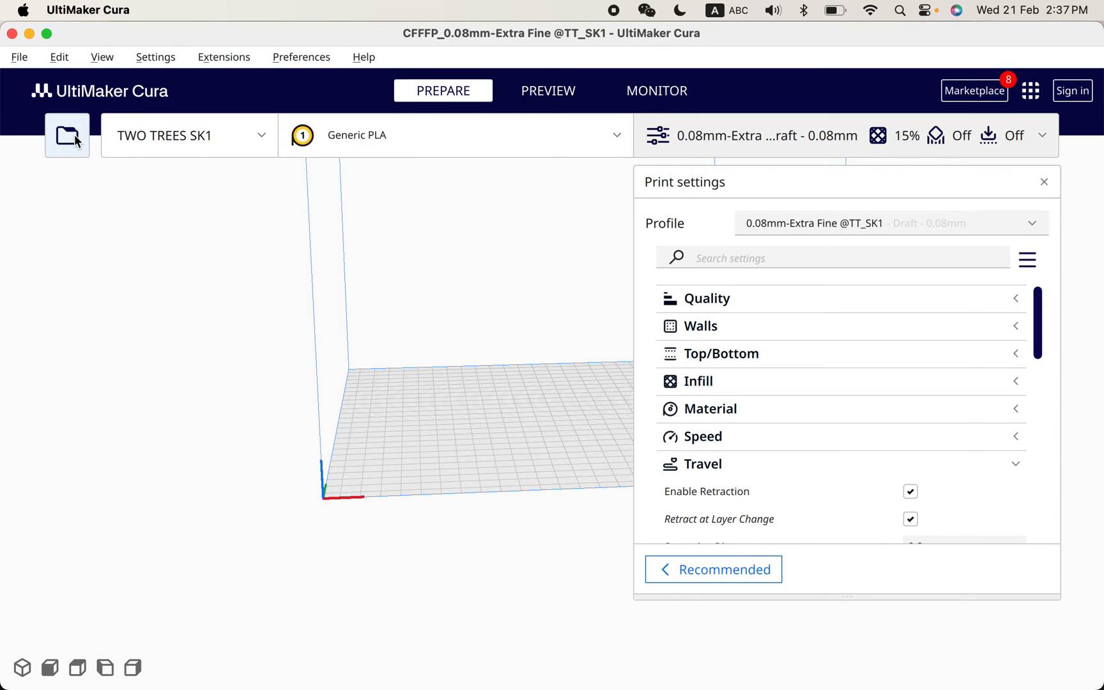
- Open the 0.12mm-Fine SK1 file as a project and confirm the summary
{"action": "left_click", "coordinate": [67, 135]}
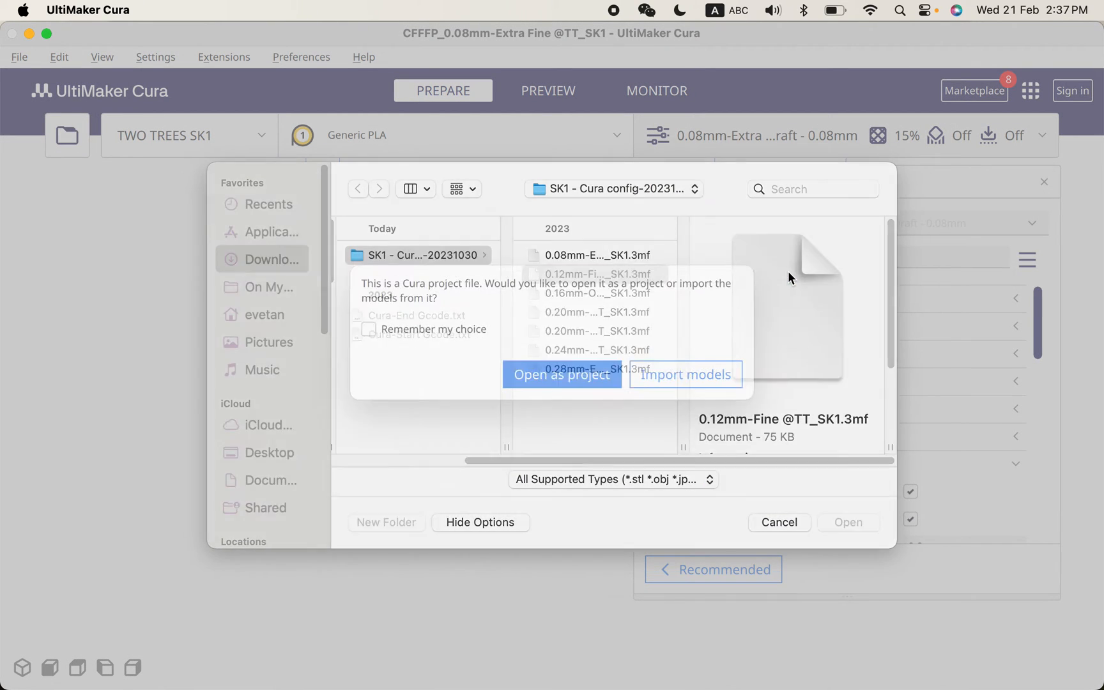
{"action": "left_click", "coordinate": [562, 375]}
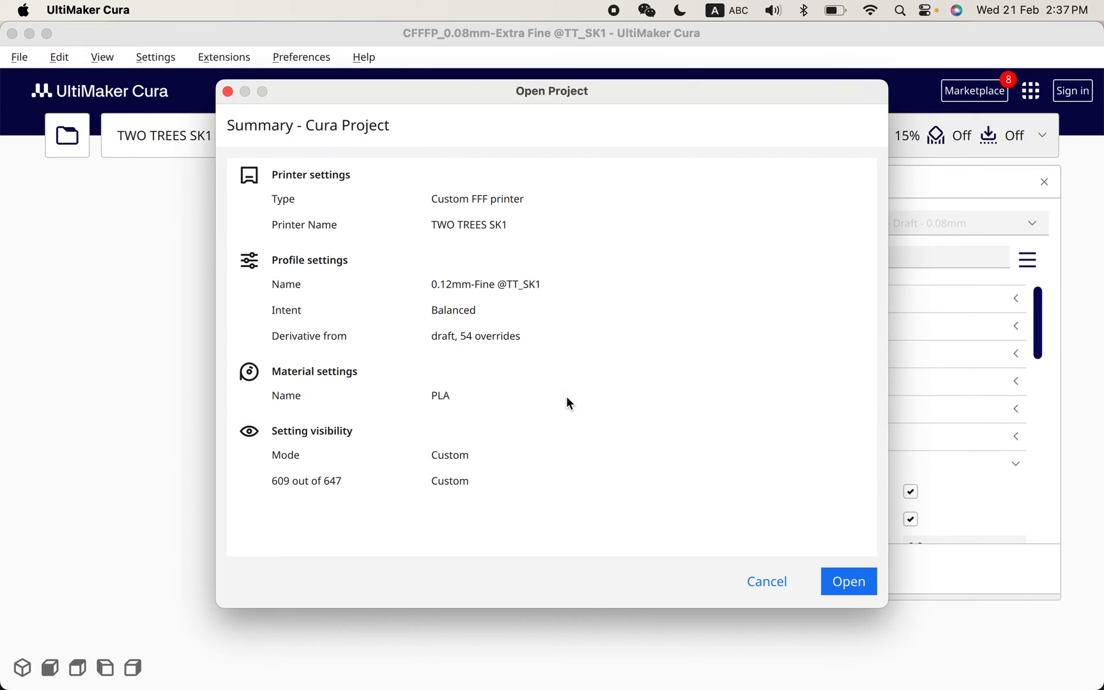
{"action": "left_click", "coordinate": [849, 582]}
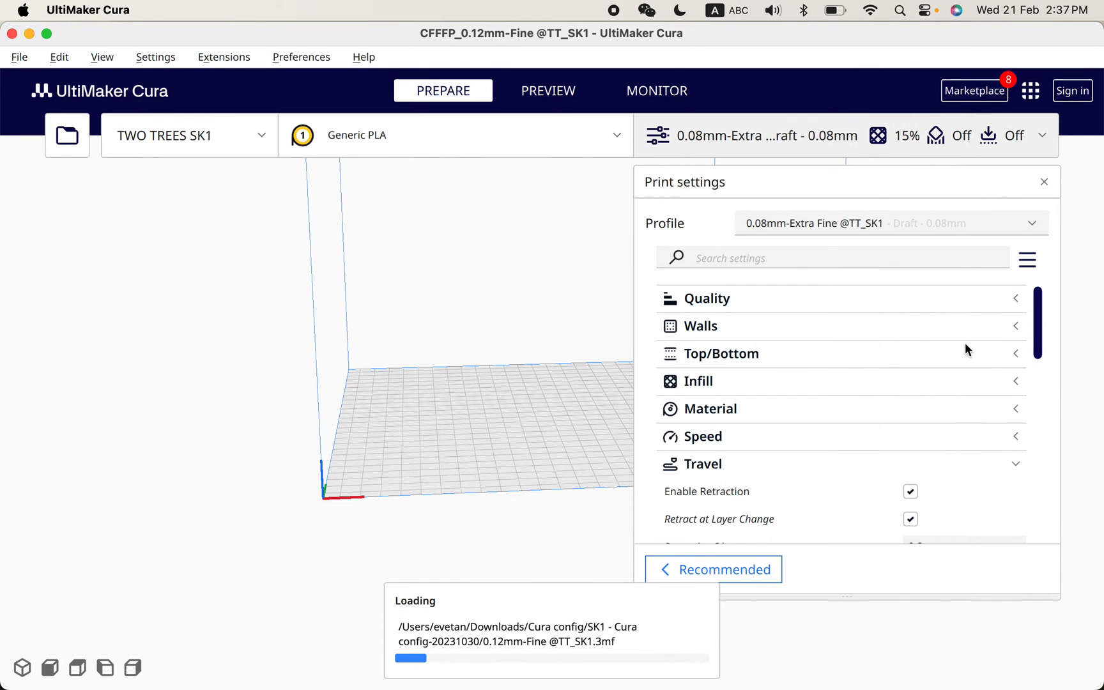
- Load the 0.16mm-Optimal and 0.20mm-Quality SK1 projects, leaving 0.20mm-Quality active
{"action": "left_click", "coordinate": [1031, 223]}
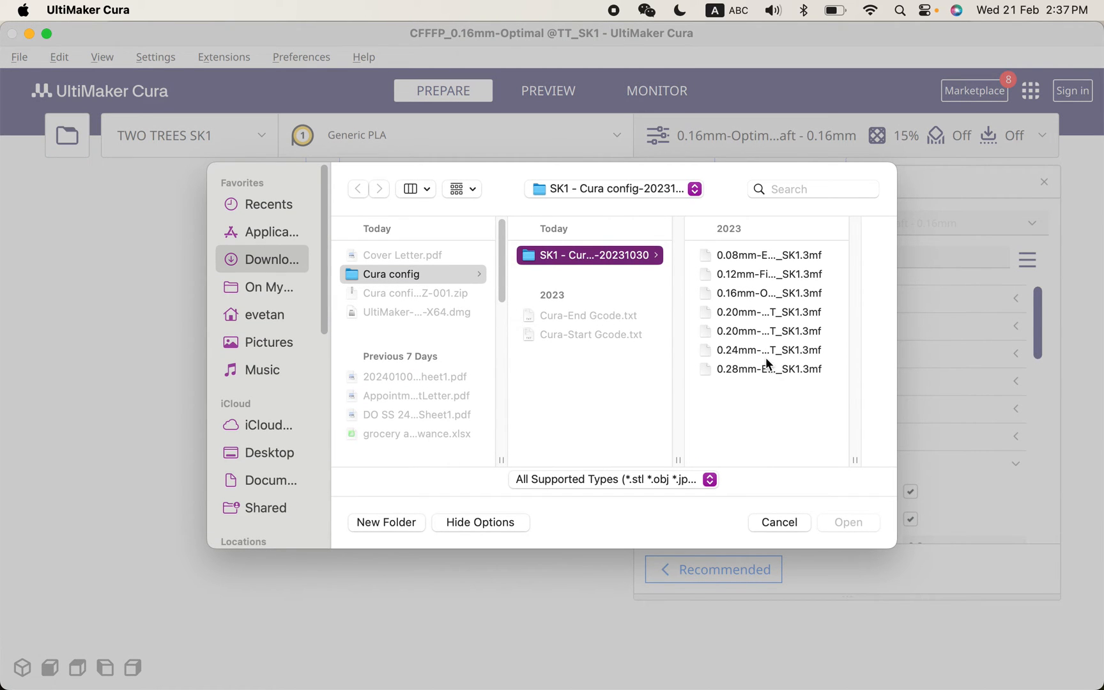
{"action": "mouse_move", "coordinate": [772, 318]}
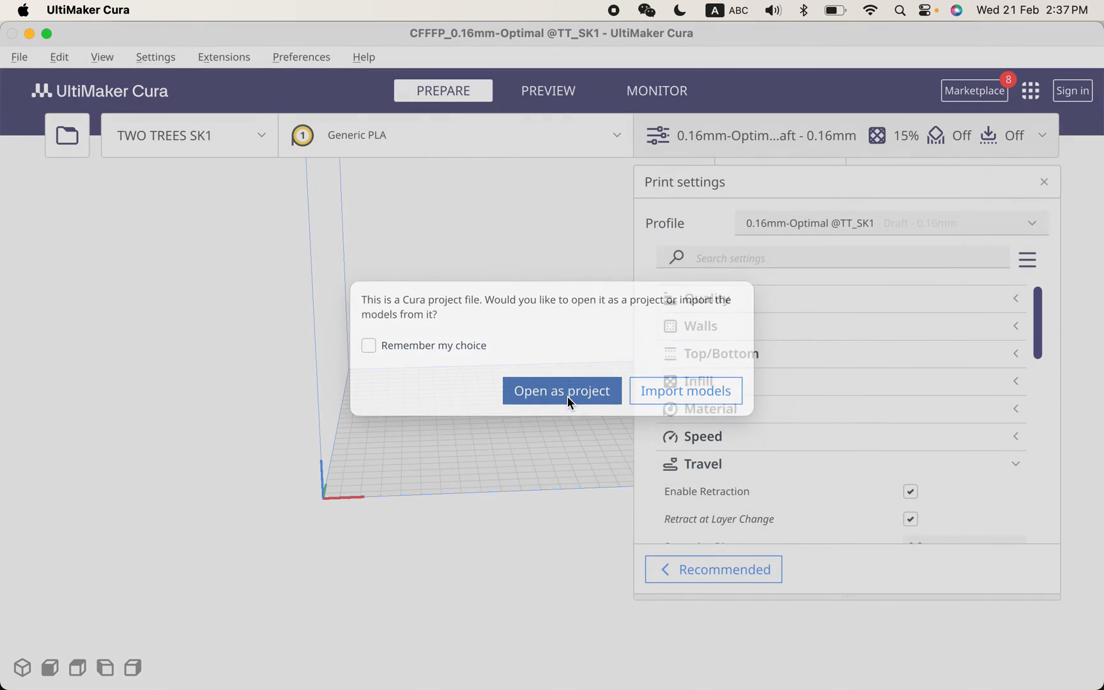
{"action": "left_click", "coordinate": [563, 391]}
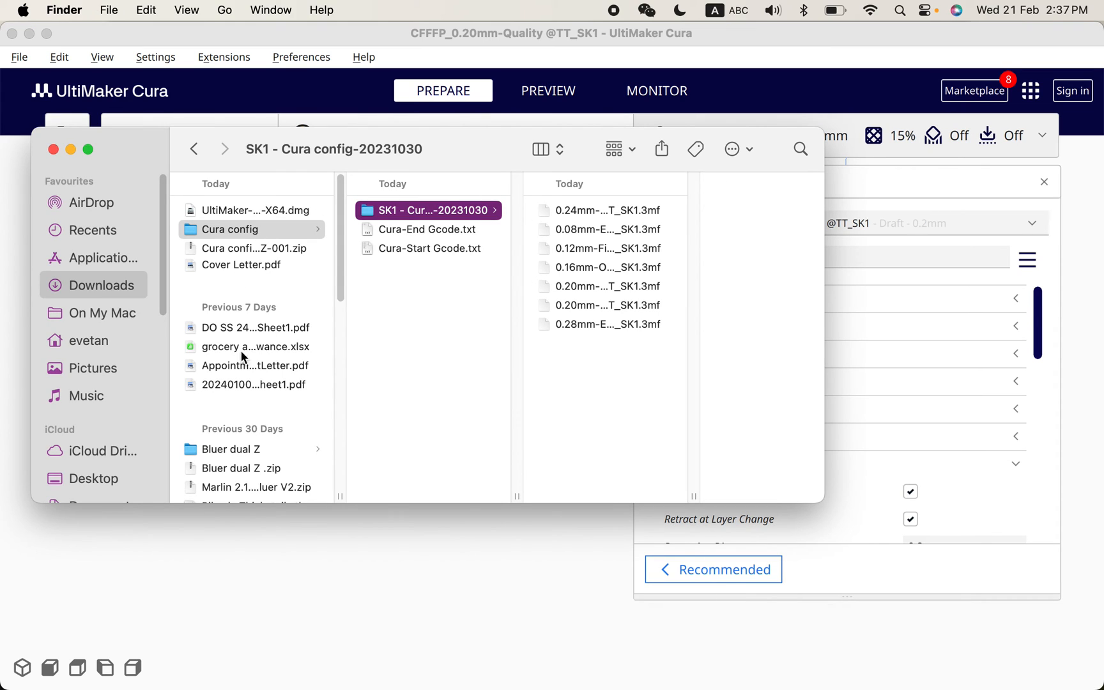
{"action": "scroll", "scroll_direction": "down", "scroll_amount": 3}
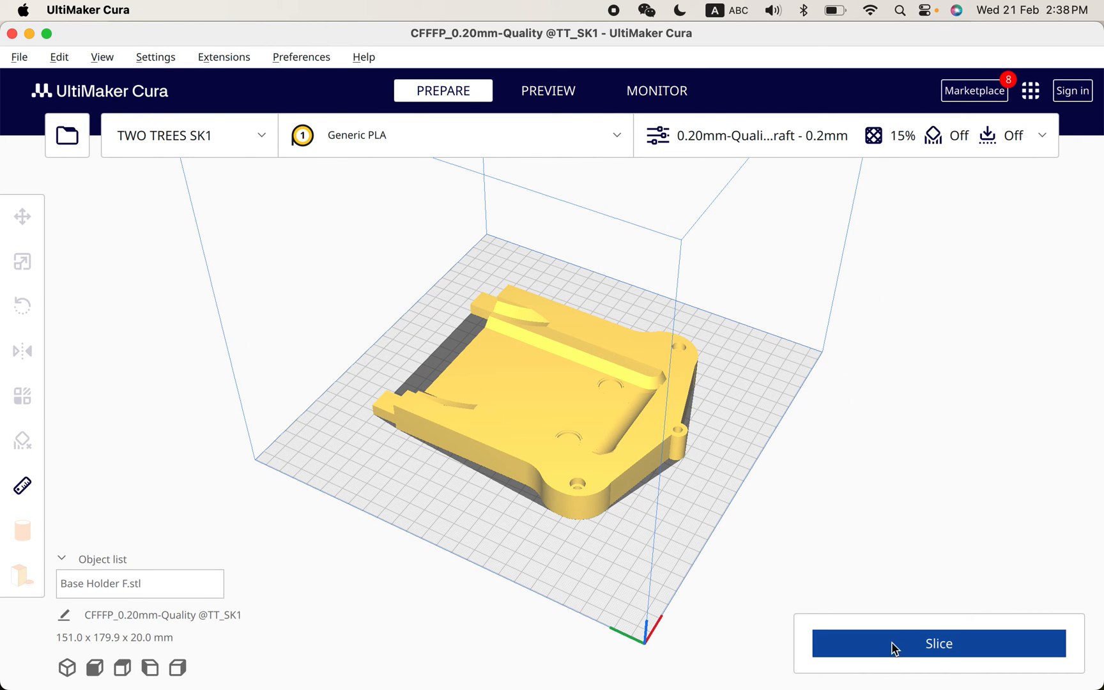
- Slice Base Holder F with 0.20mm-Quality and preview its layers (2 h 56 min, 96 g)
{"action": "left_click", "coordinate": [939, 643]}
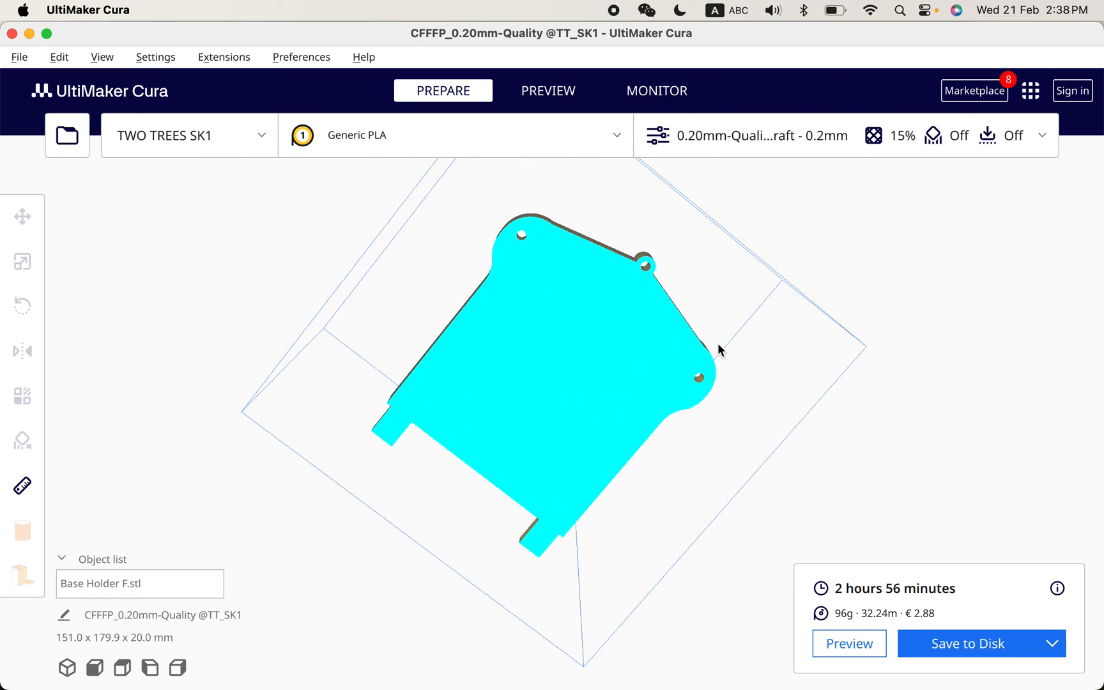
{"action": "left_click", "coordinate": [548, 90]}
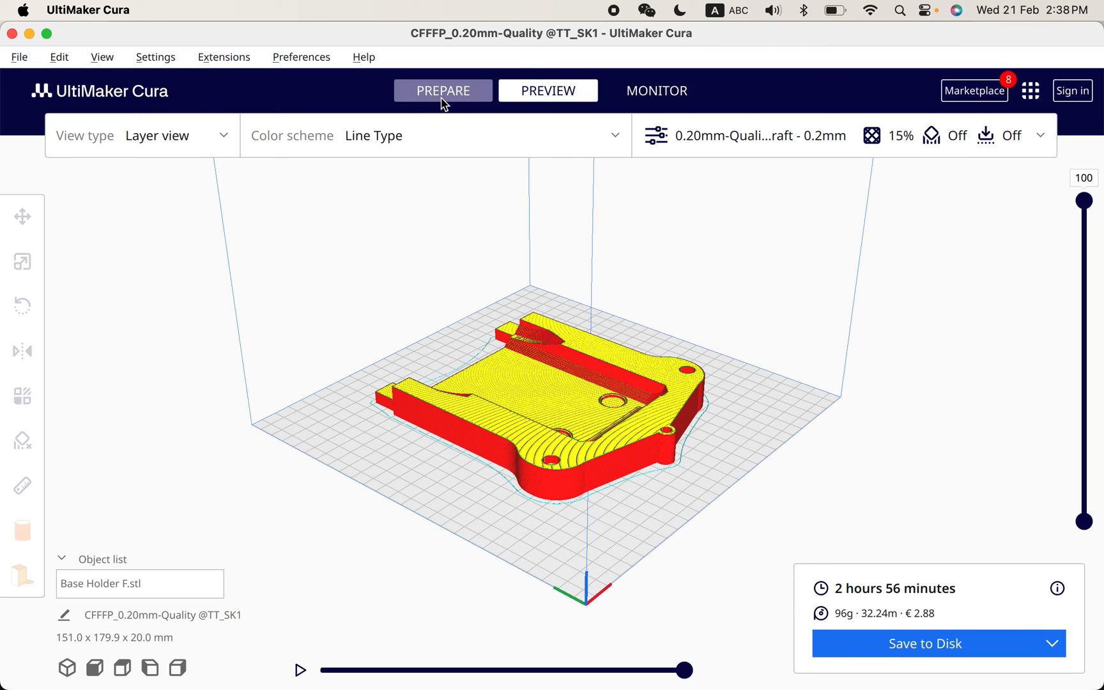
{"action": "left_click", "coordinate": [443, 90]}
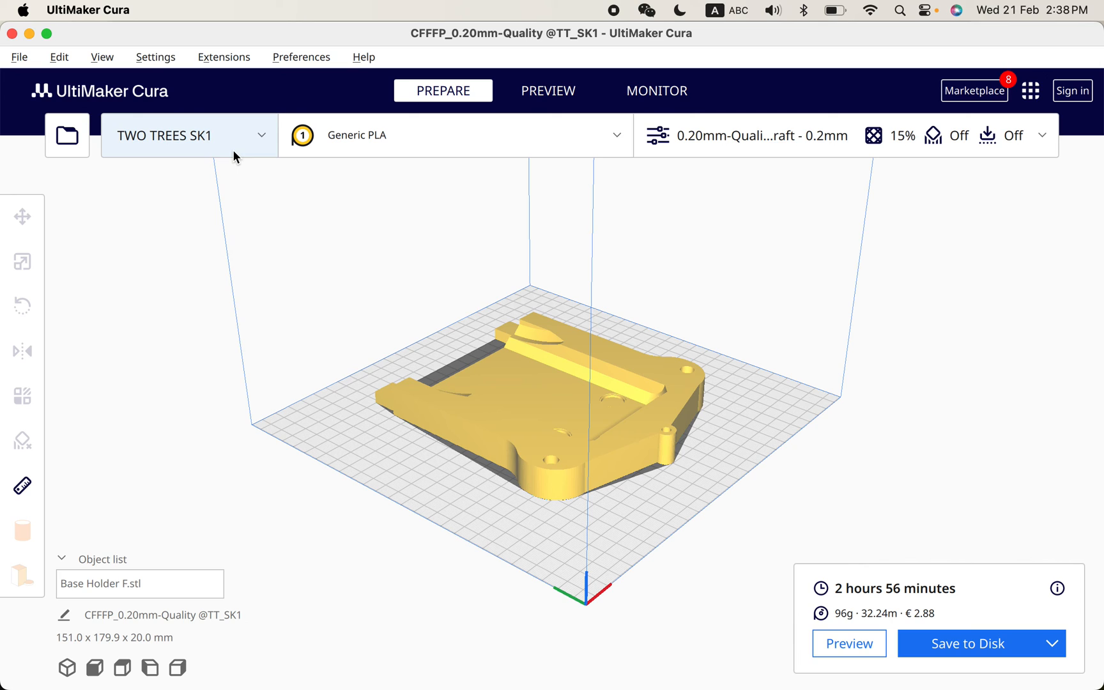
- Make Mine Sapphire Plus the active printer and start slicing the part
{"action": "left_click", "coordinate": [190, 135]}
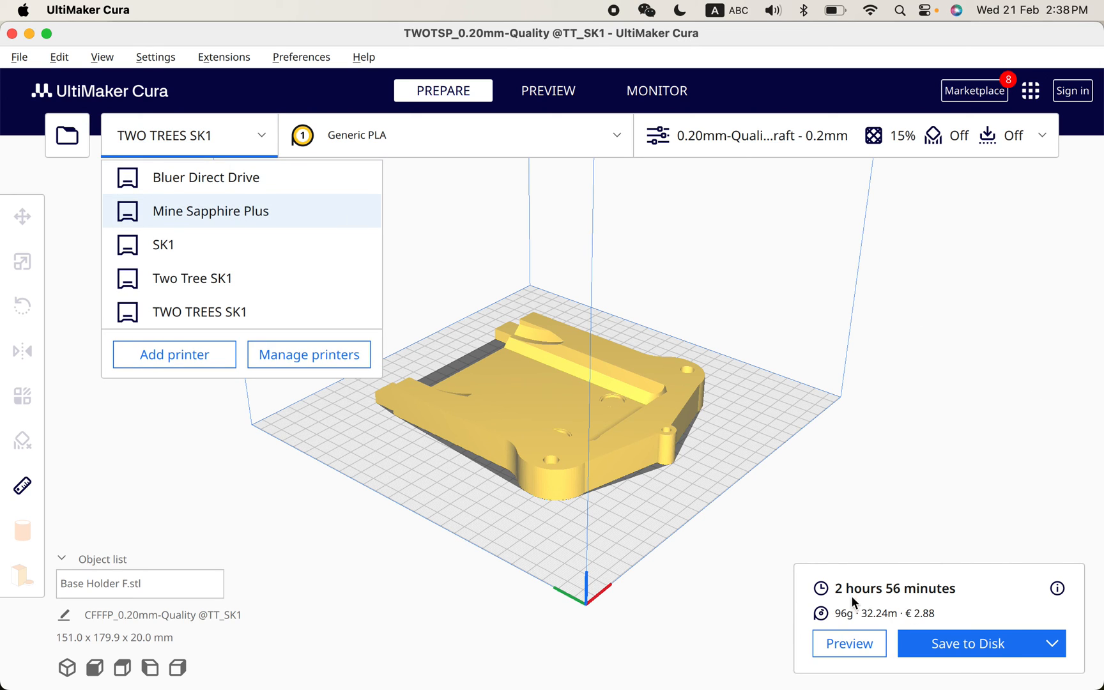
{"action": "left_click", "coordinate": [210, 211]}
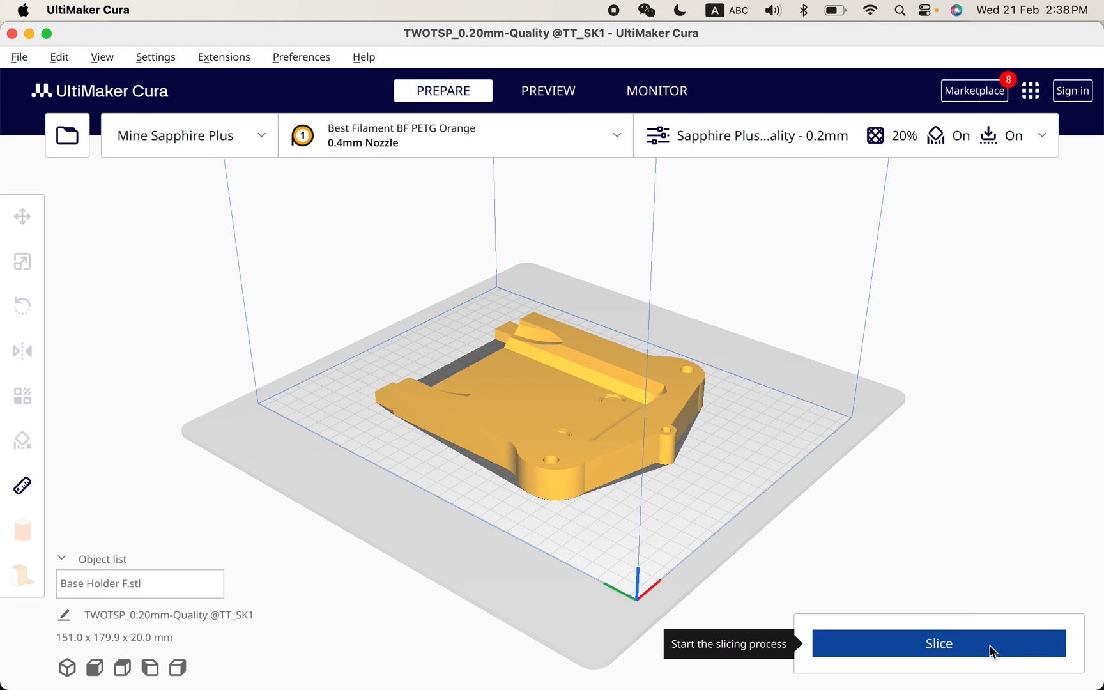
{"action": "left_click", "coordinate": [939, 644]}
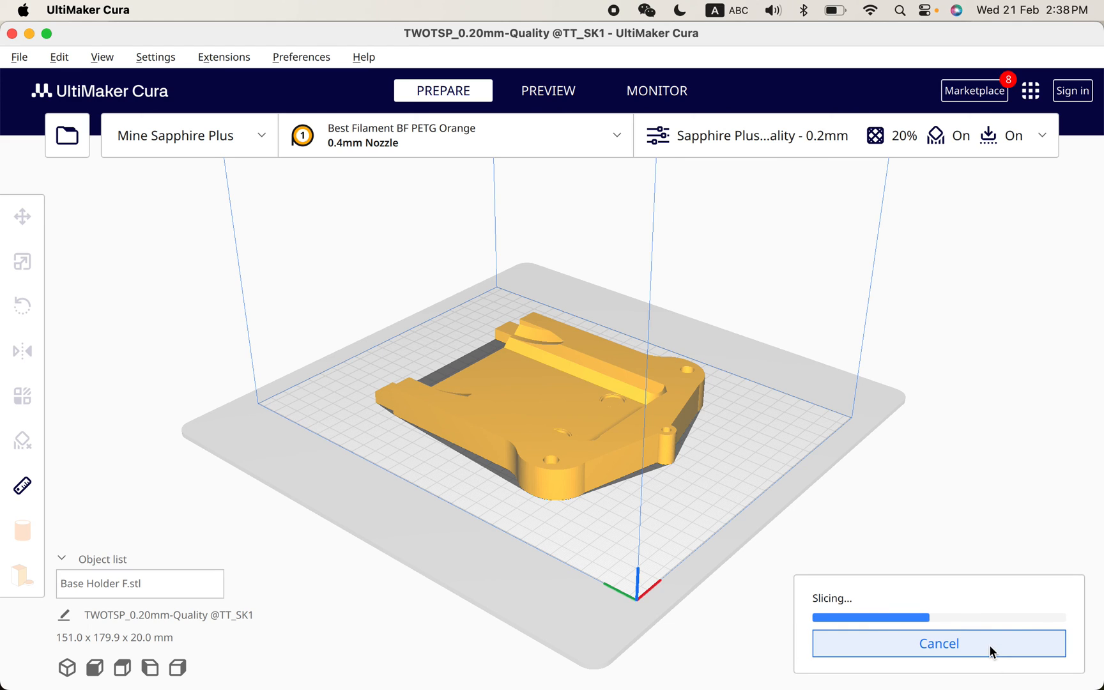